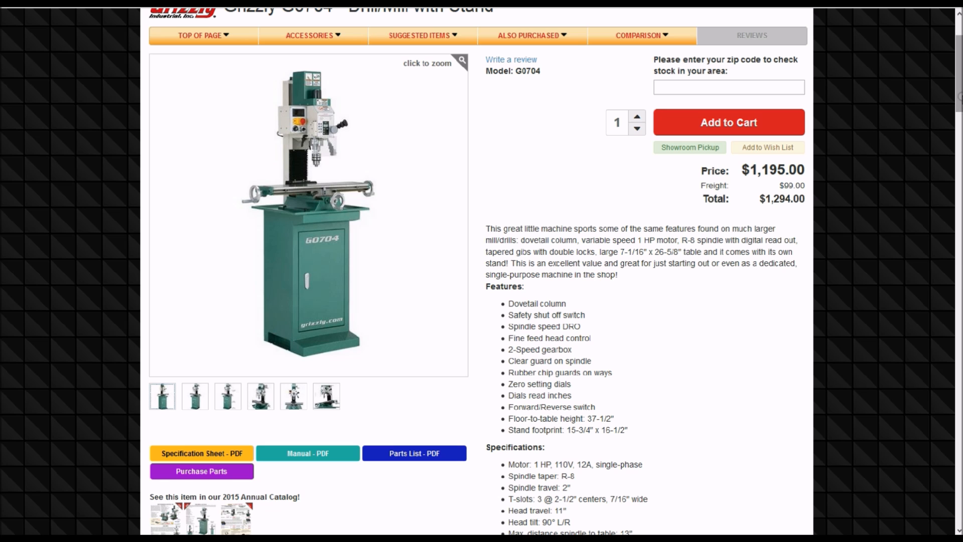
# Scroll the G0704 page down to its Features and Specifications lists.
pyautogui.scroll(-3)
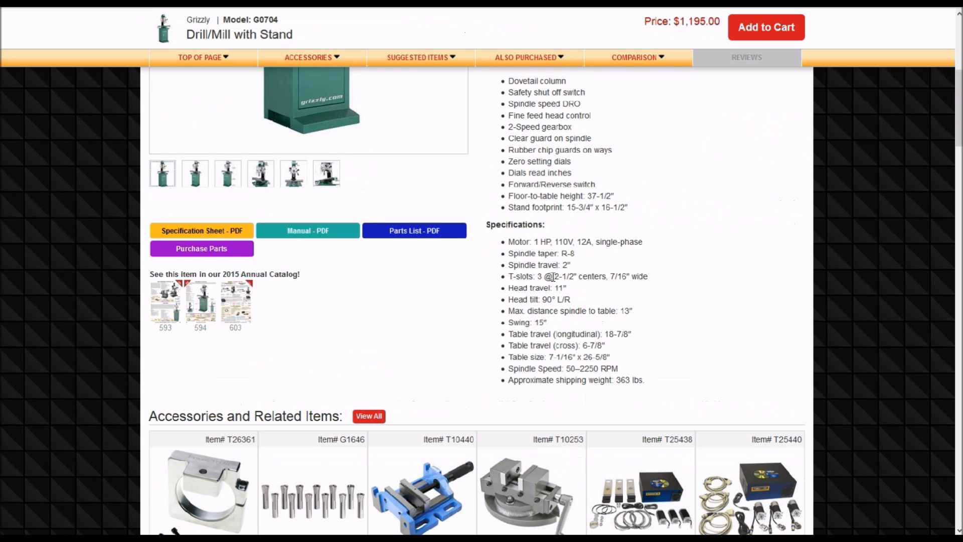
pyautogui.moveTo(544, 286)
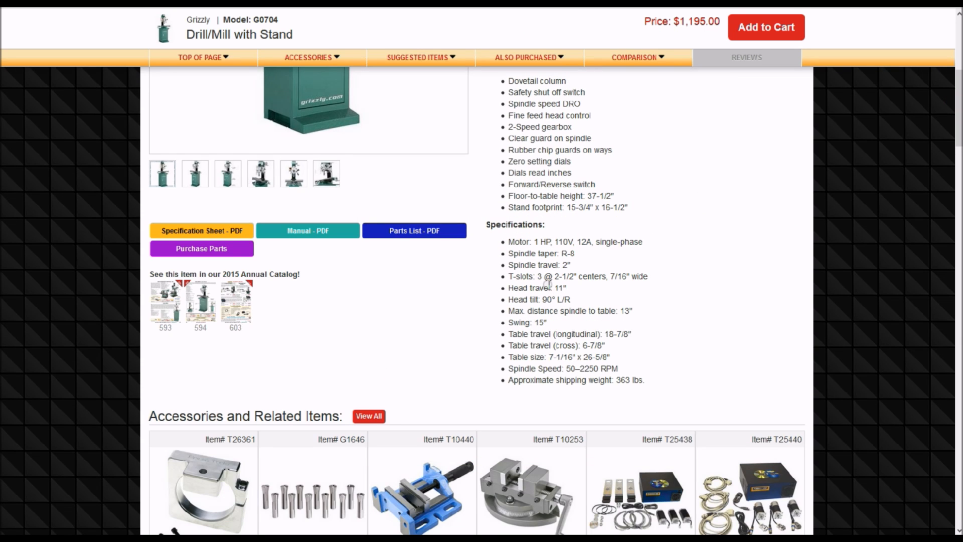
pyautogui.moveTo(594, 220)
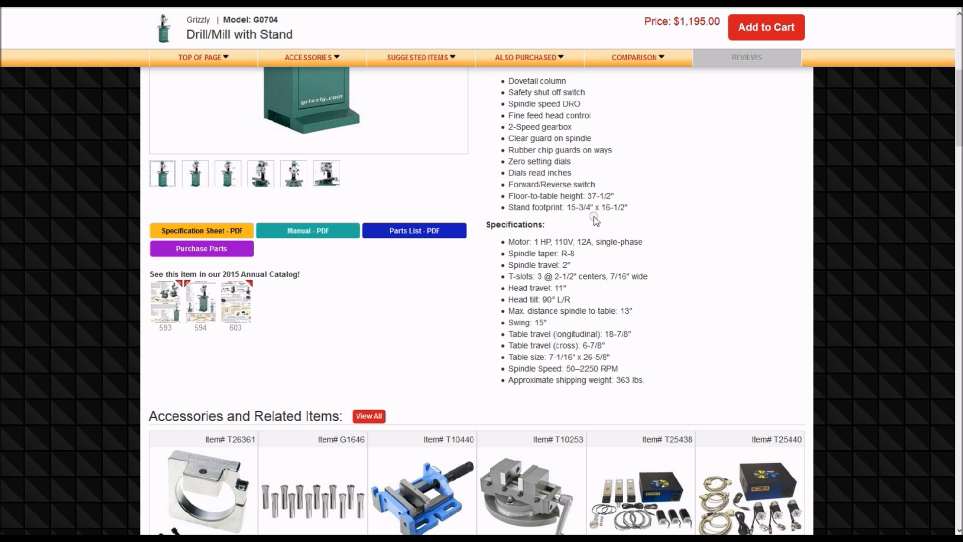
pyautogui.moveTo(560, 204)
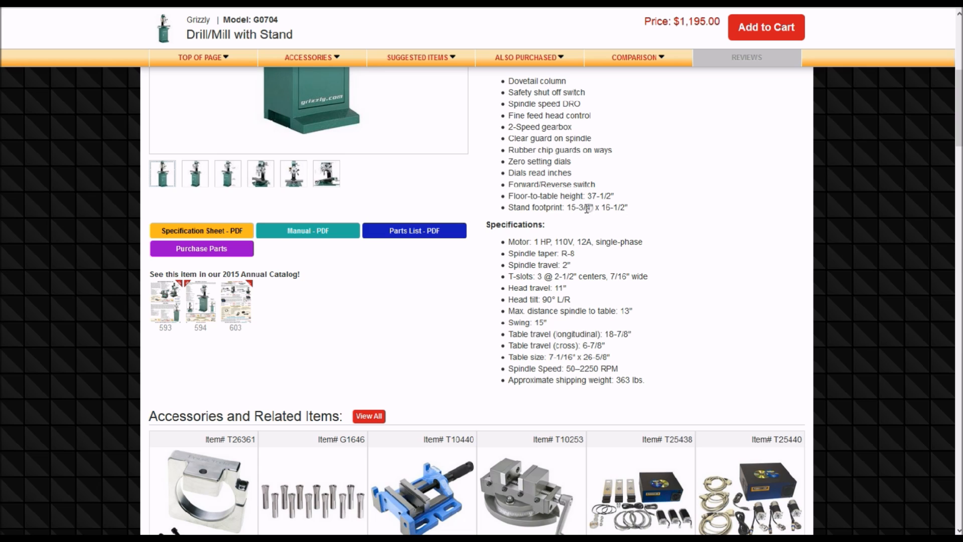
pyautogui.moveTo(616, 207)
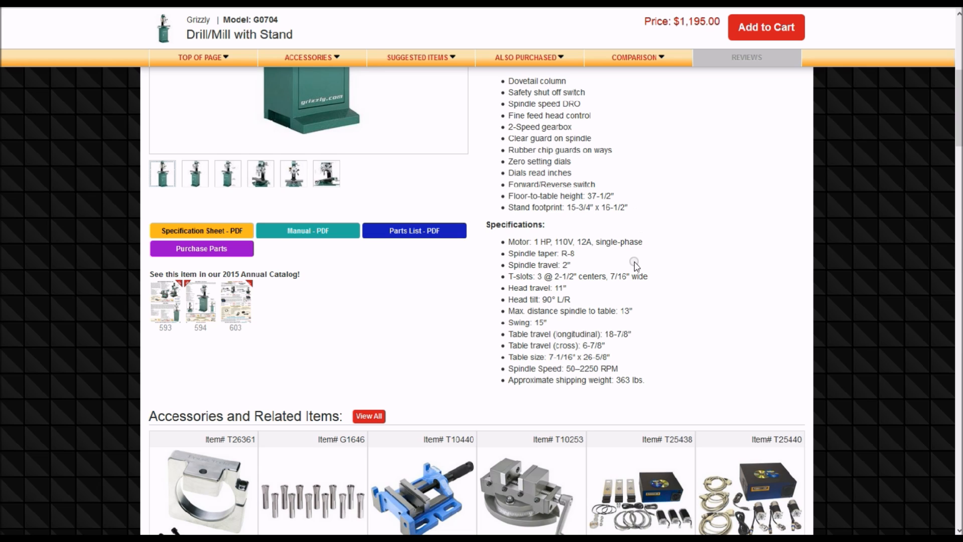
pyautogui.moveTo(676, 324)
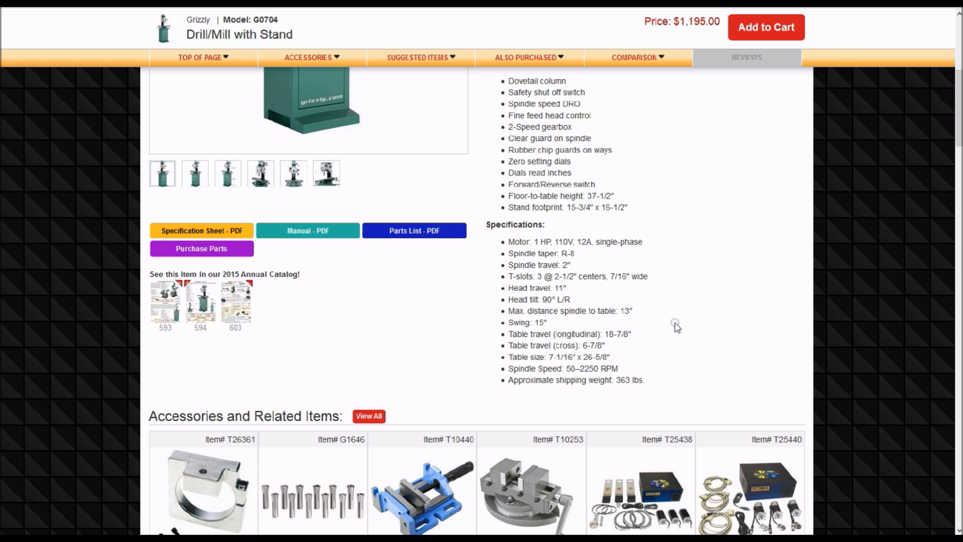
pyautogui.moveTo(698, 358)
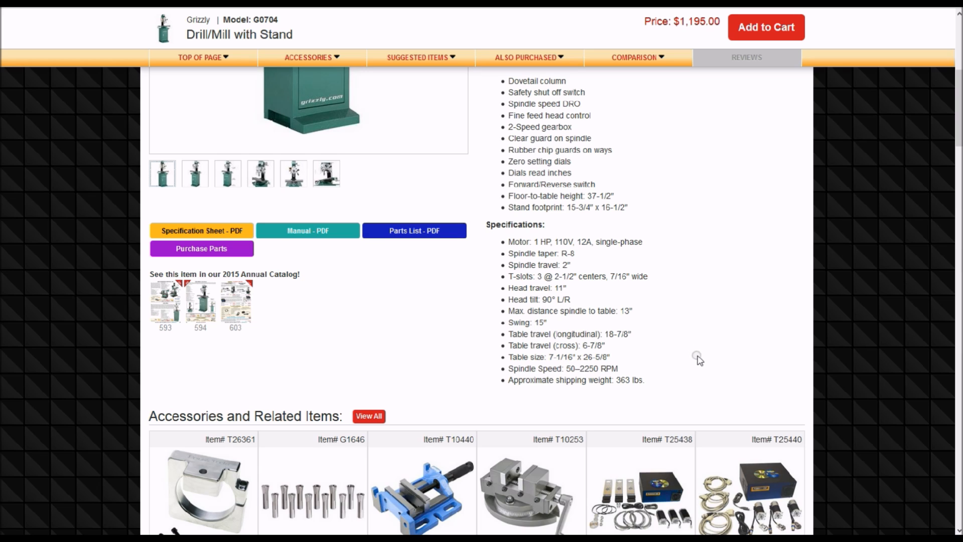
pyautogui.moveTo(718, 370)
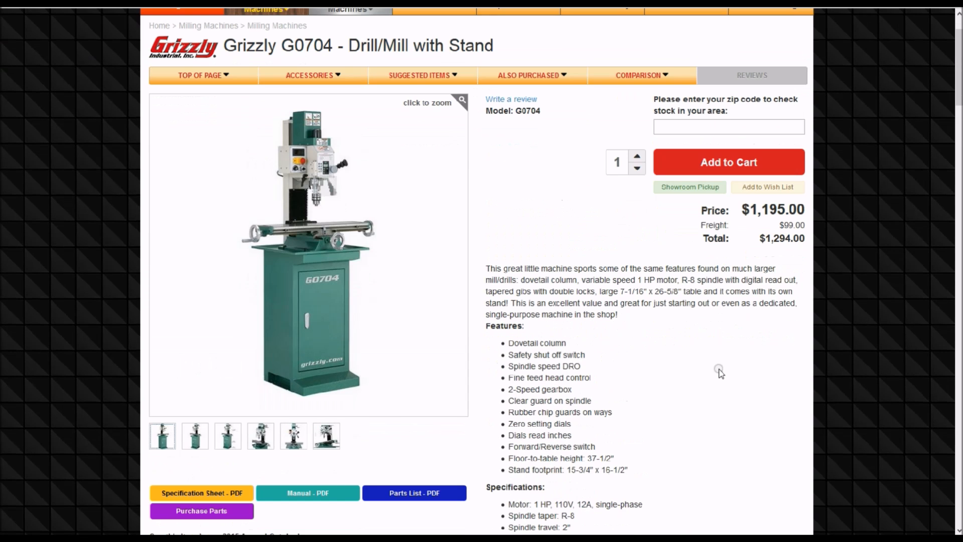
pyautogui.moveTo(730, 368)
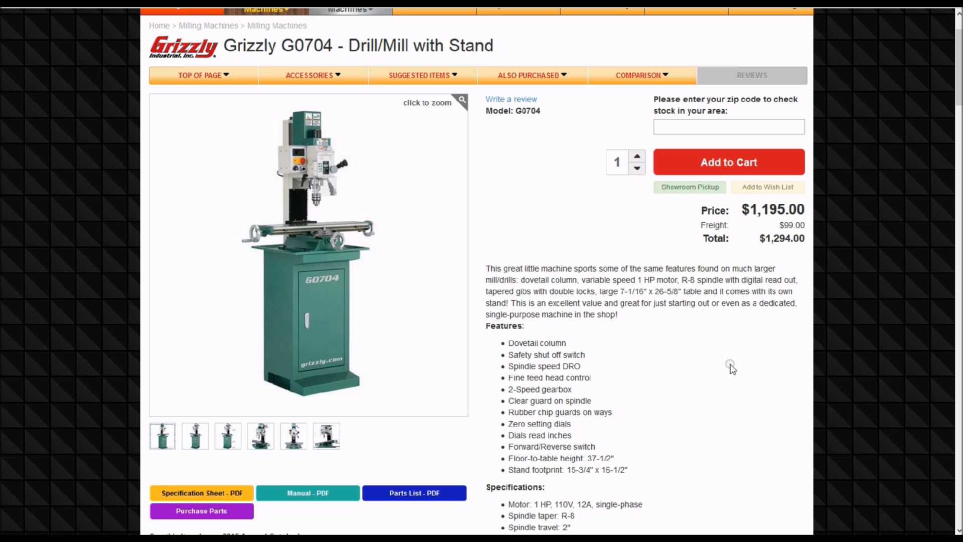
pyautogui.moveTo(735, 365)
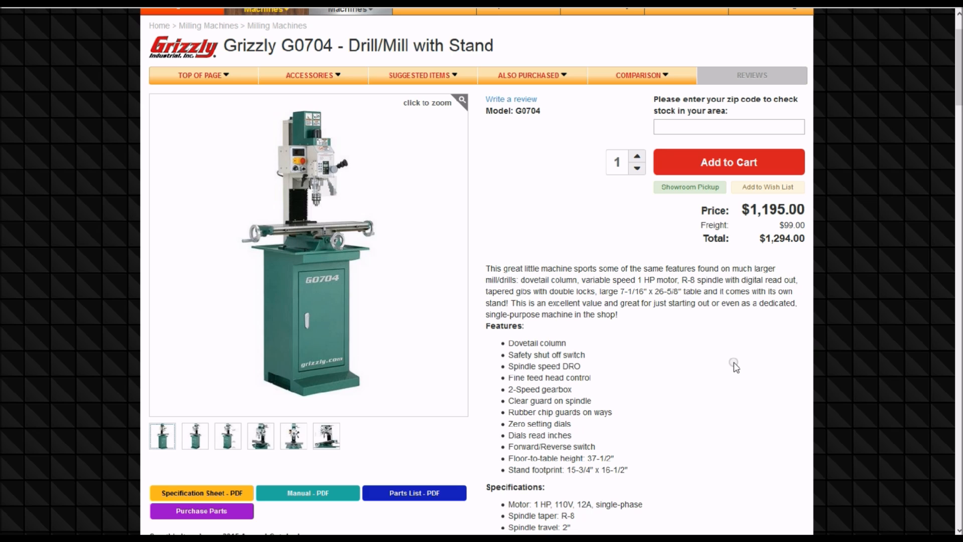
pyautogui.moveTo(736, 369)
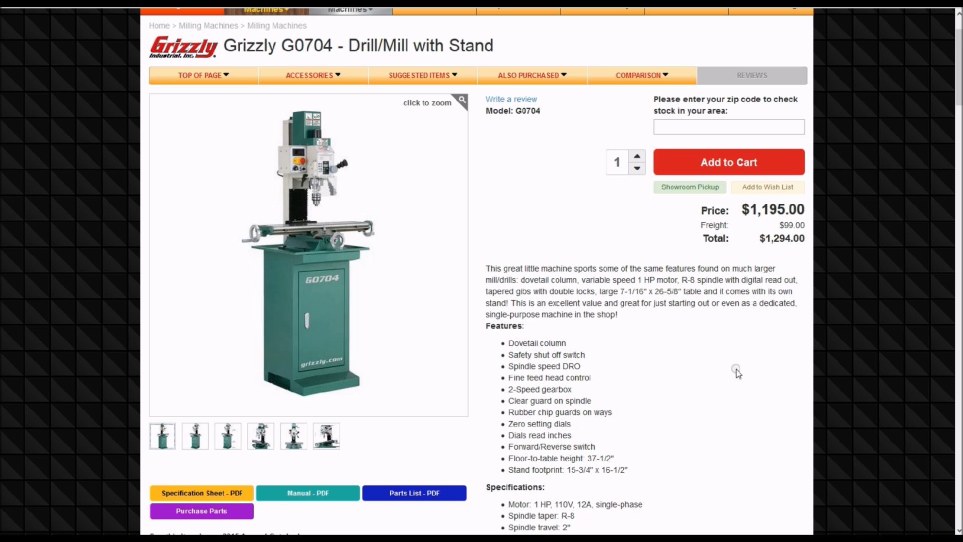
pyautogui.scroll(-3)
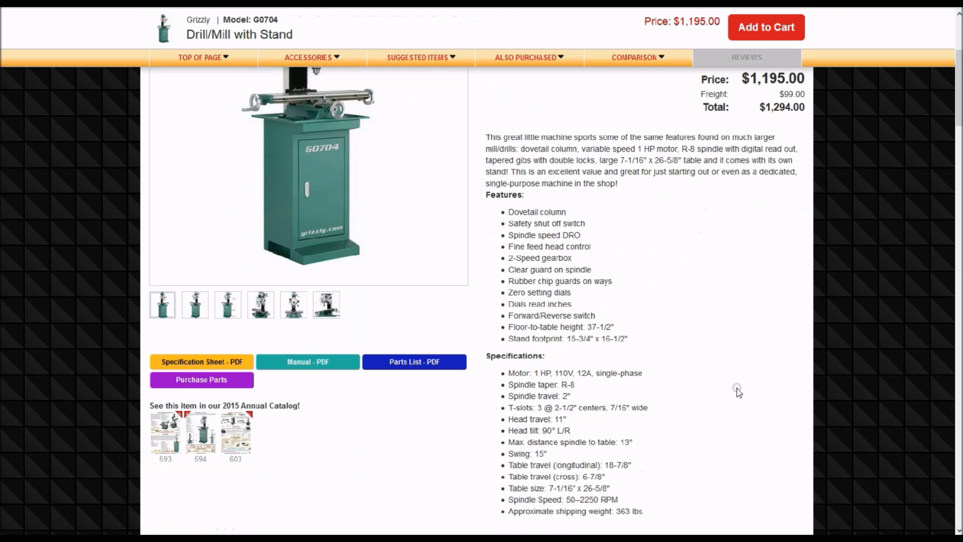
pyautogui.moveTo(640, 474)
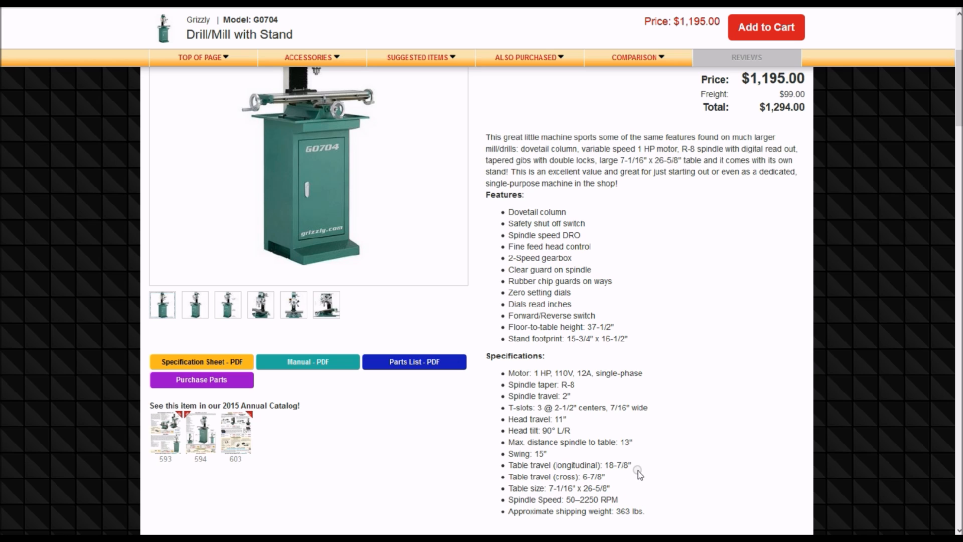
pyautogui.moveTo(635, 472)
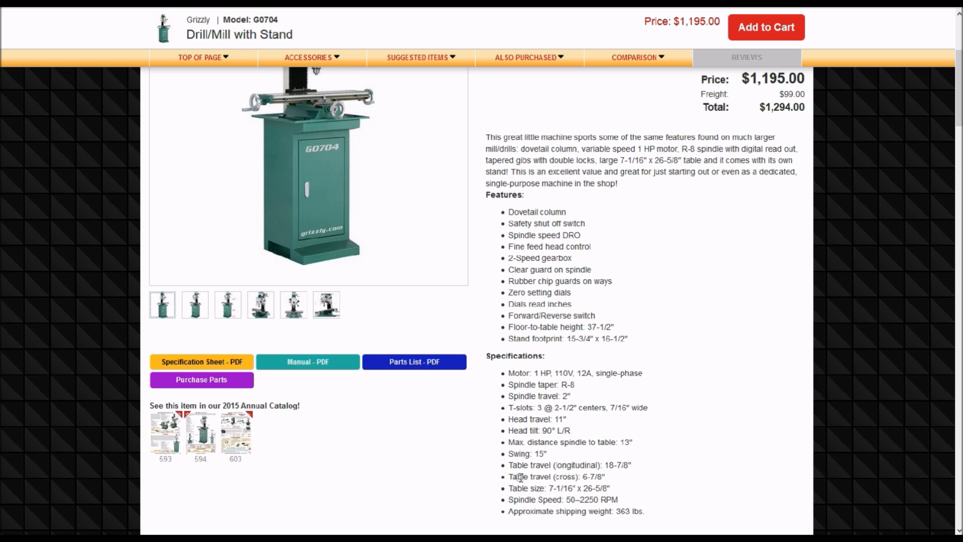
pyautogui.moveTo(612, 485)
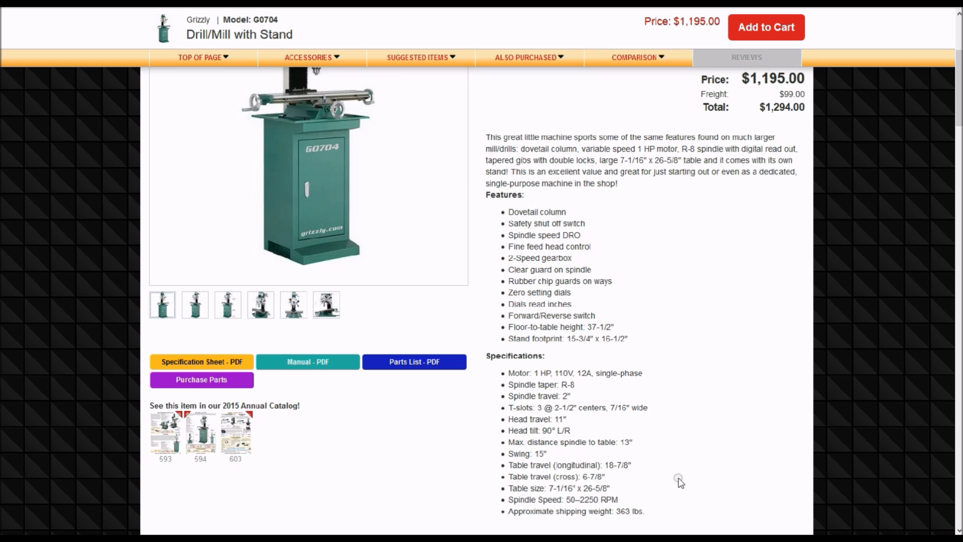
pyautogui.scroll(3)
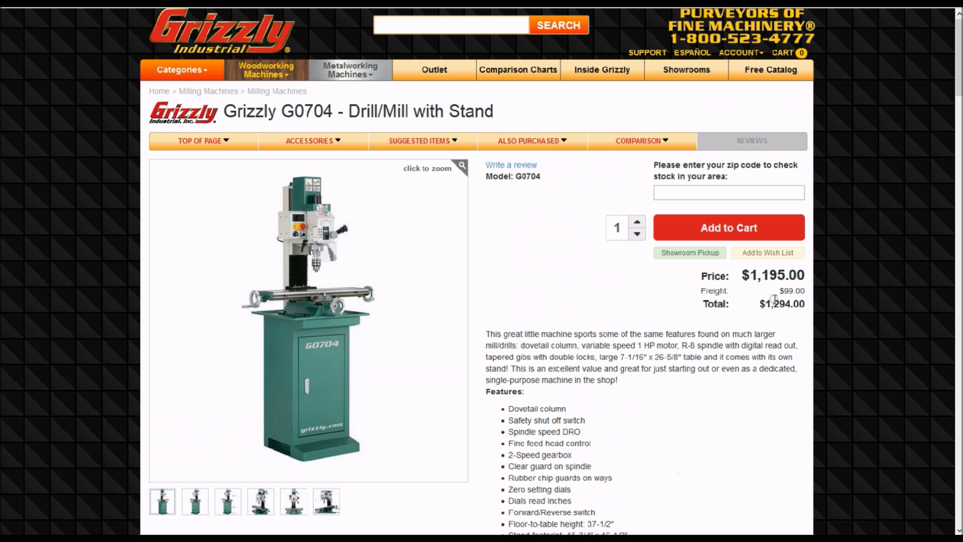
pyautogui.moveTo(795, 299)
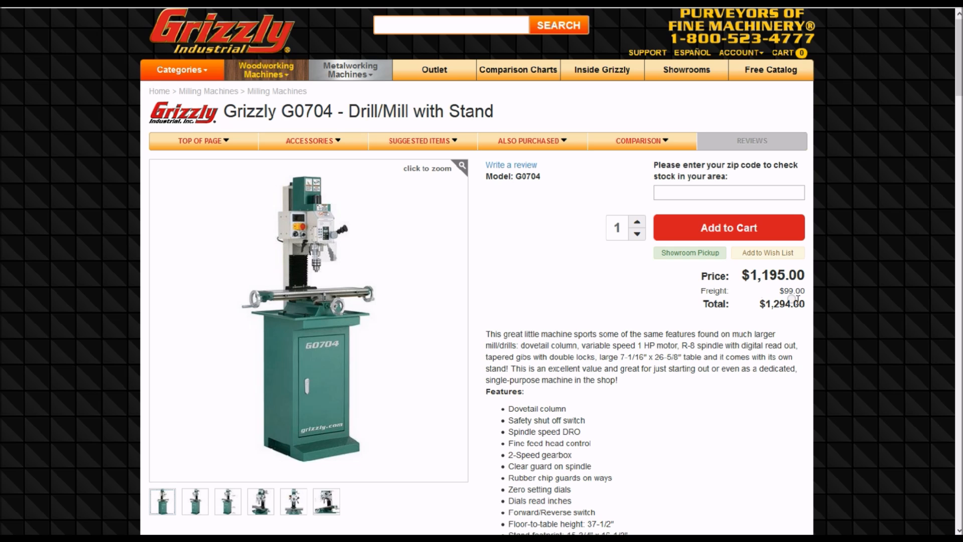
pyautogui.moveTo(797, 308)
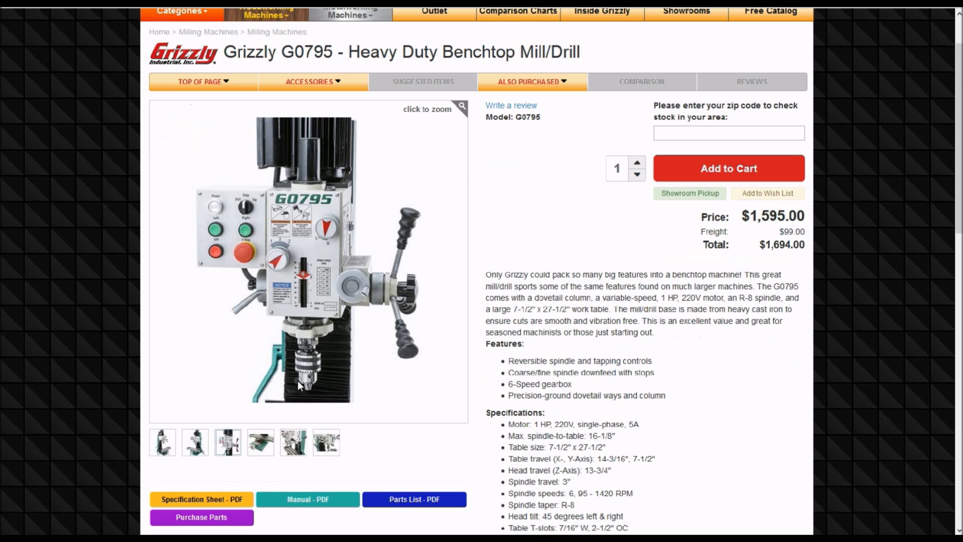
pyautogui.moveTo(277, 411)
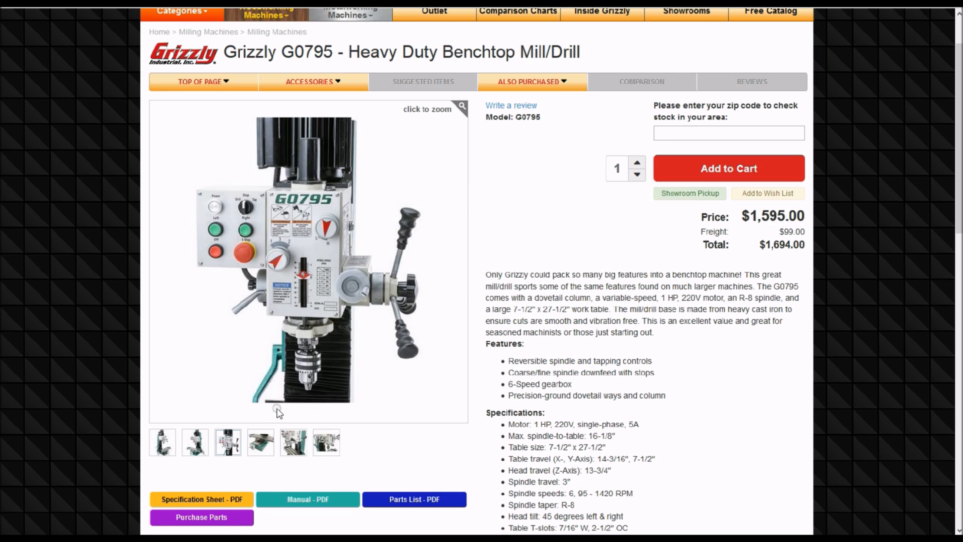
# Scroll the G0795 page down through its Specifications to the 496 lb shipping weight.
pyautogui.click(161, 444)
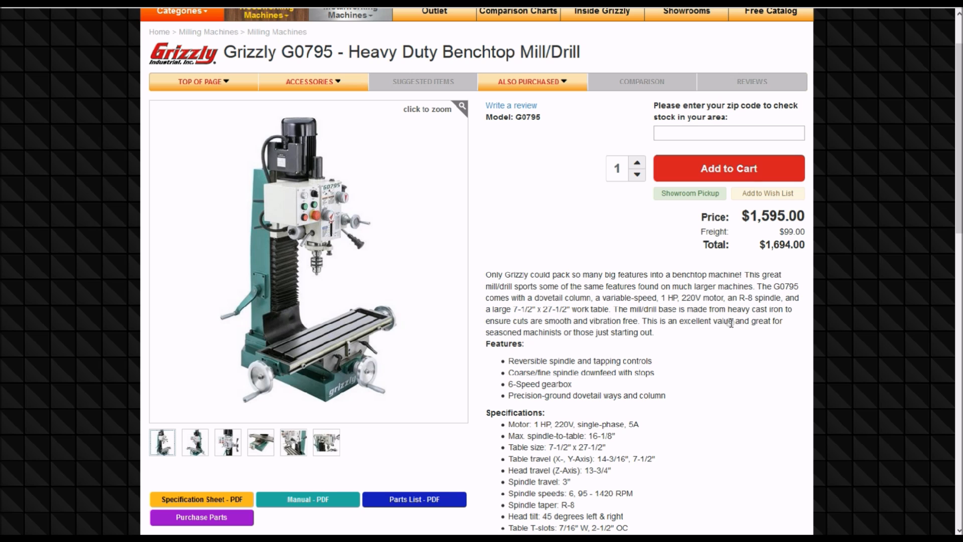
pyautogui.scroll(-3)
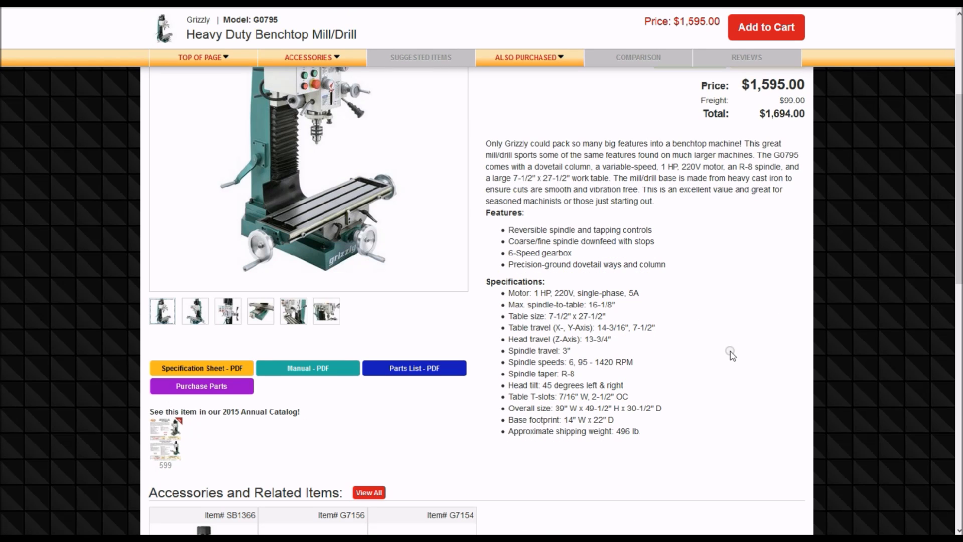
pyautogui.moveTo(654, 425)
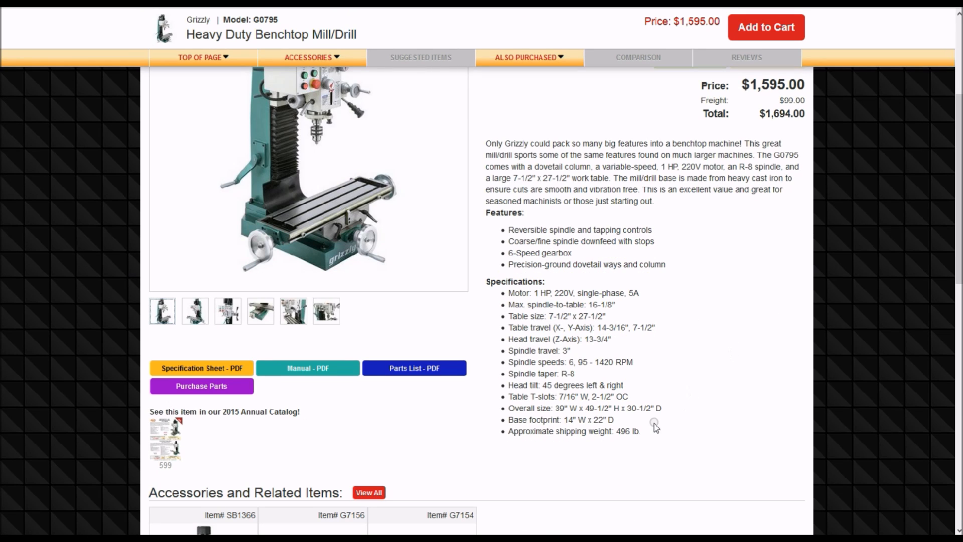
pyautogui.moveTo(642, 441)
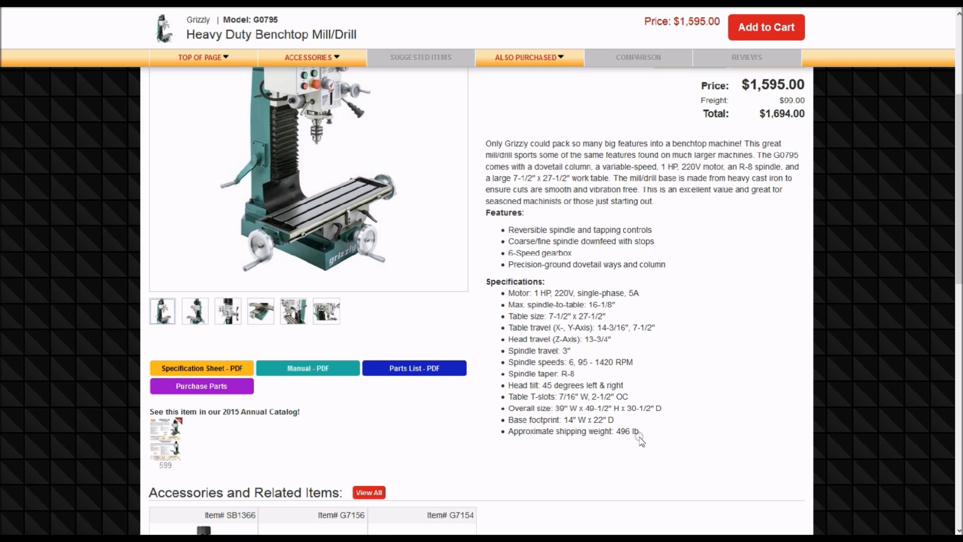
pyautogui.moveTo(663, 436)
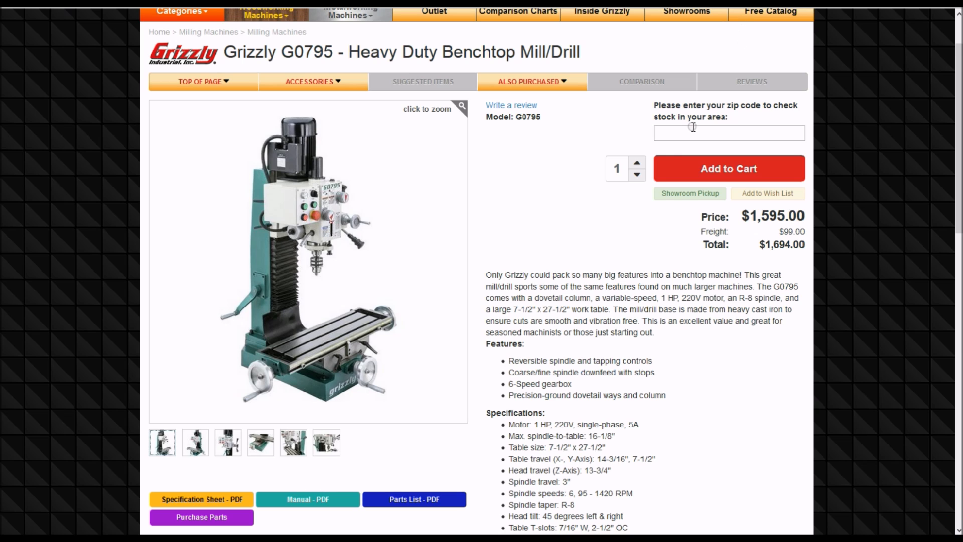
pyautogui.moveTo(607, 244)
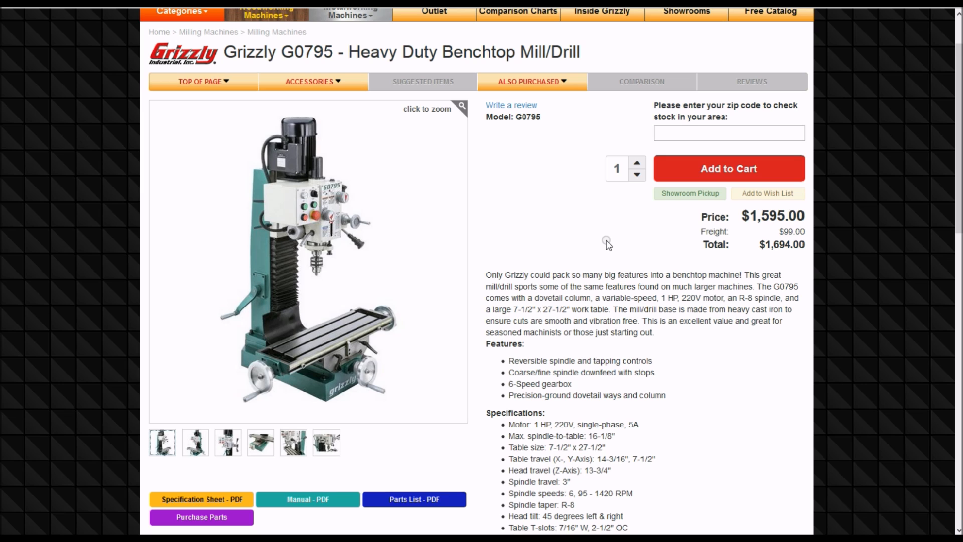
pyautogui.moveTo(592, 241)
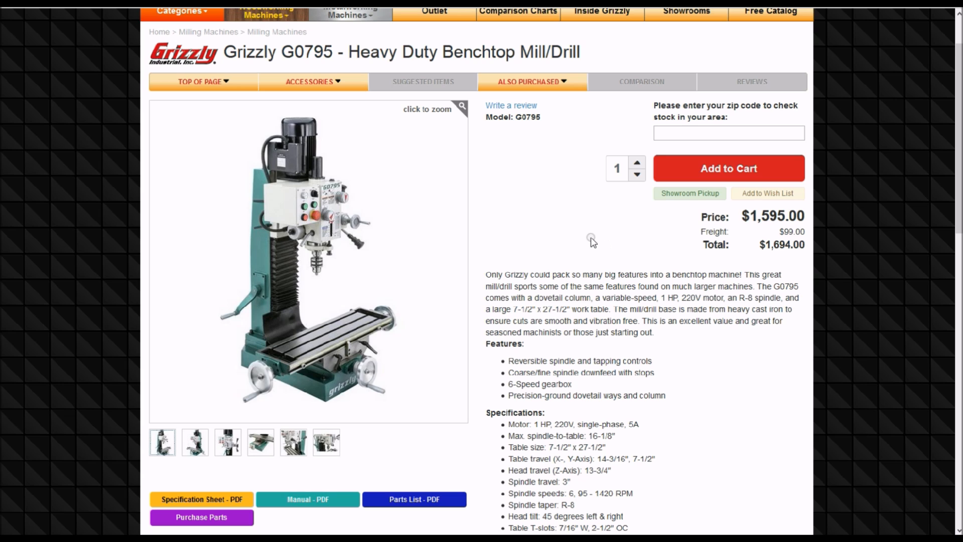
pyautogui.moveTo(553, 236)
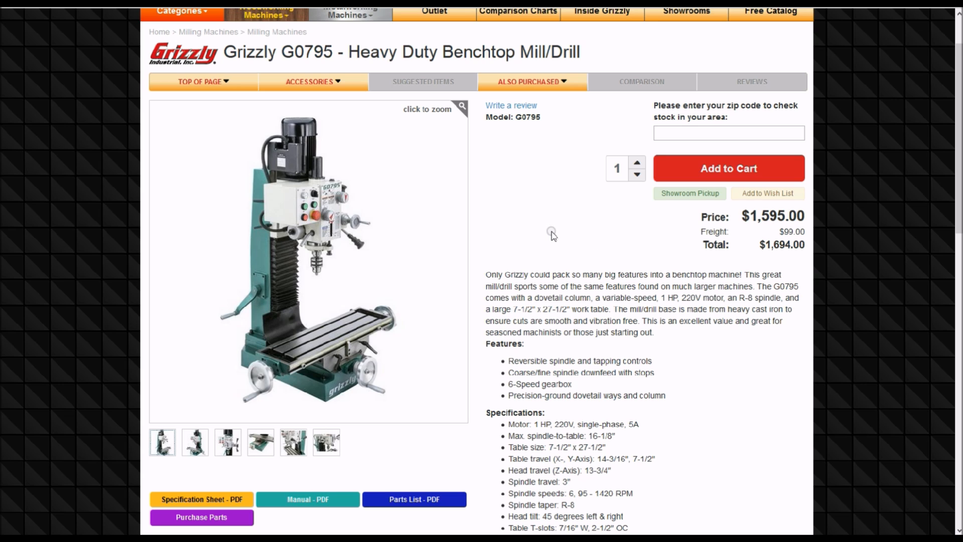
pyautogui.moveTo(540, 261)
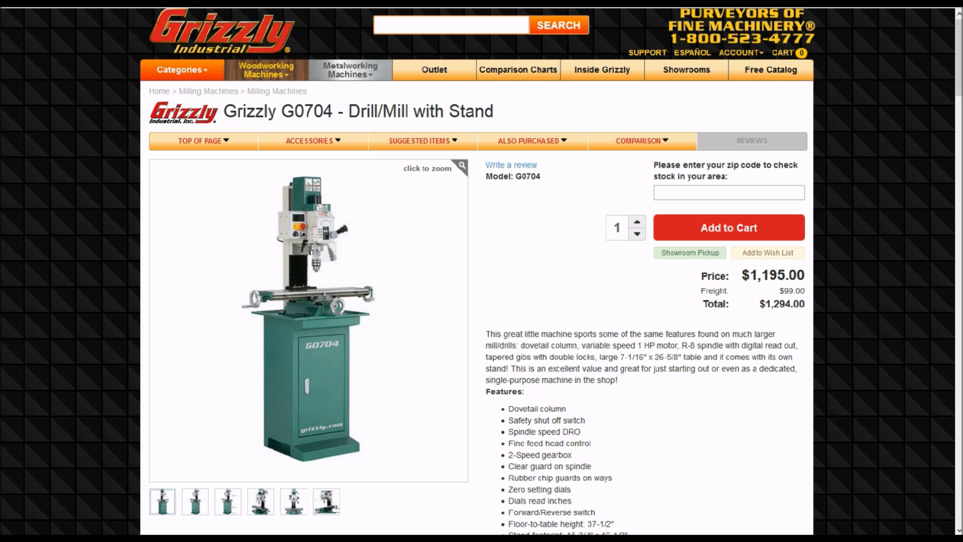
pyautogui.moveTo(313, 200)
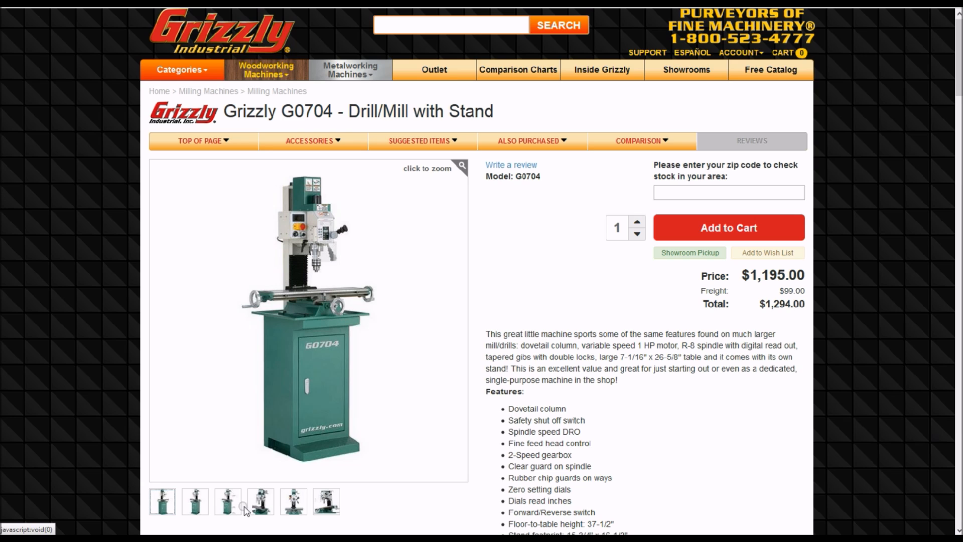
pyautogui.moveTo(309, 510)
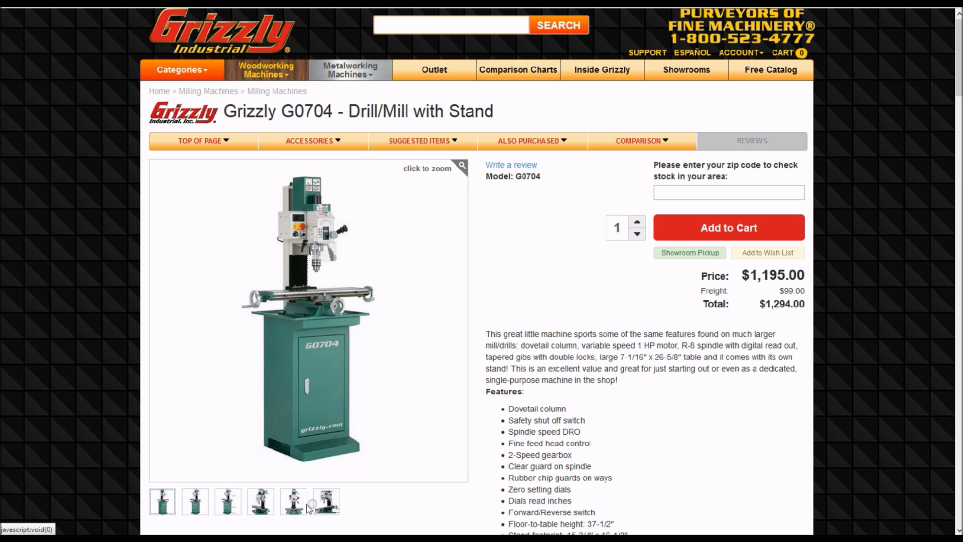
# Return from the G0704 page to the G0795 and show its head close-up photo.
pyautogui.click(326, 502)
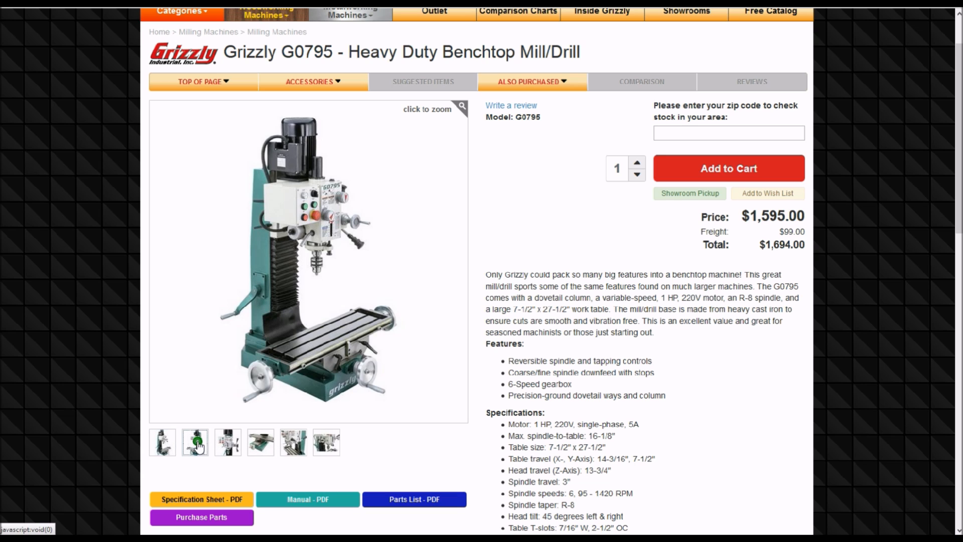
pyautogui.click(227, 443)
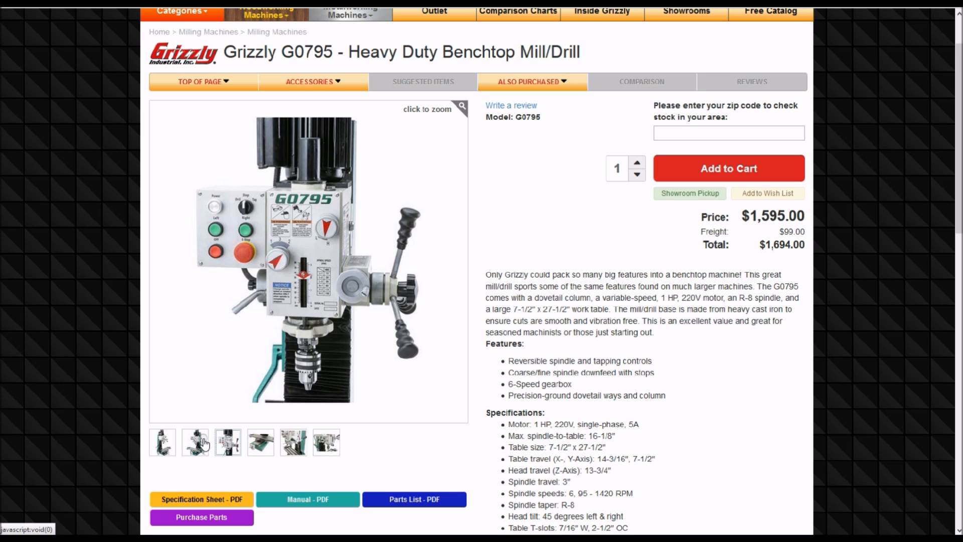
pyautogui.moveTo(260, 455)
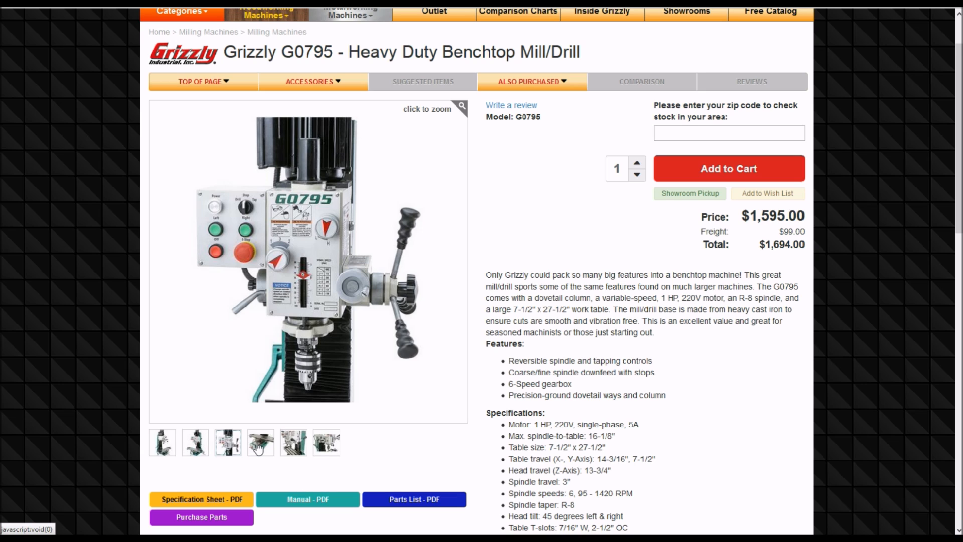
# Show the G0795 work table and base photo and its $1,694 total.
pyautogui.click(260, 442)
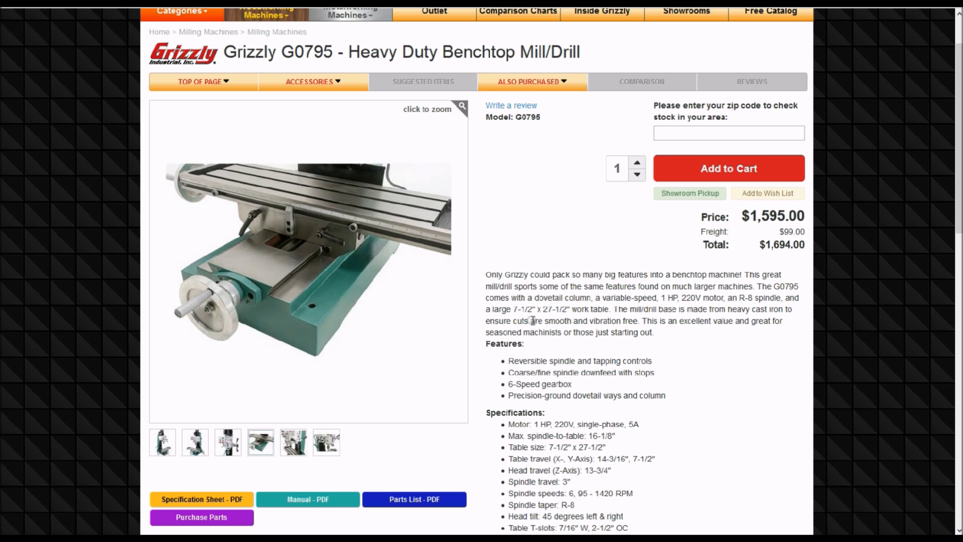
pyautogui.moveTo(602, 473)
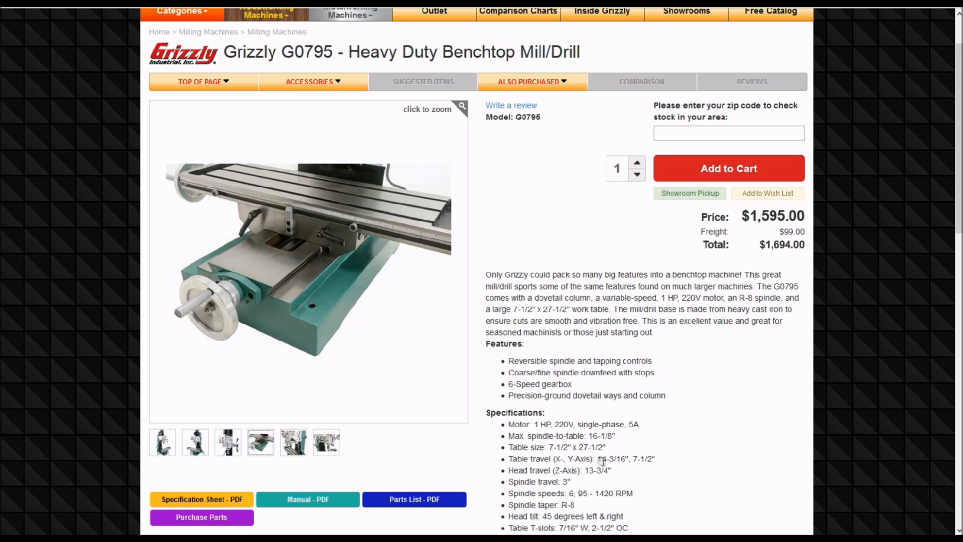
pyautogui.moveTo(617, 477)
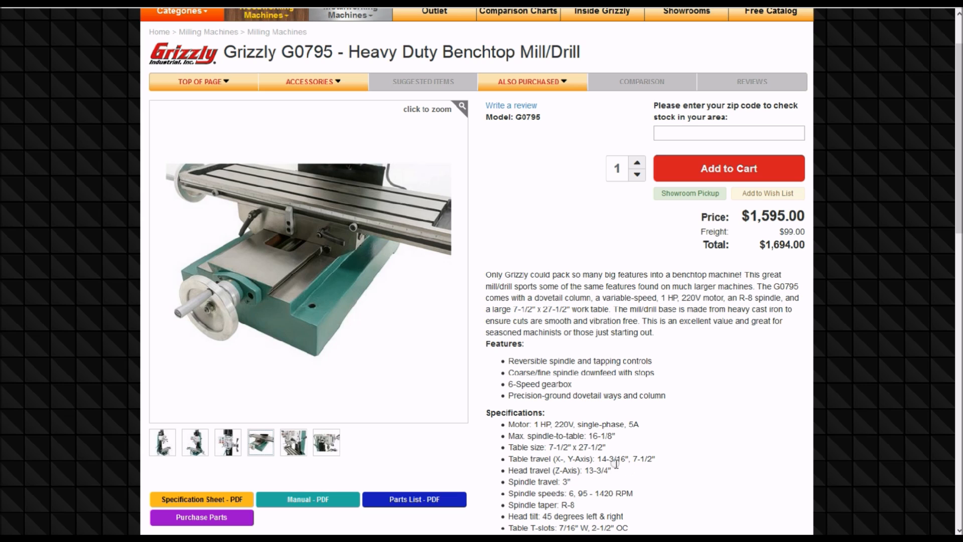
pyautogui.moveTo(675, 479)
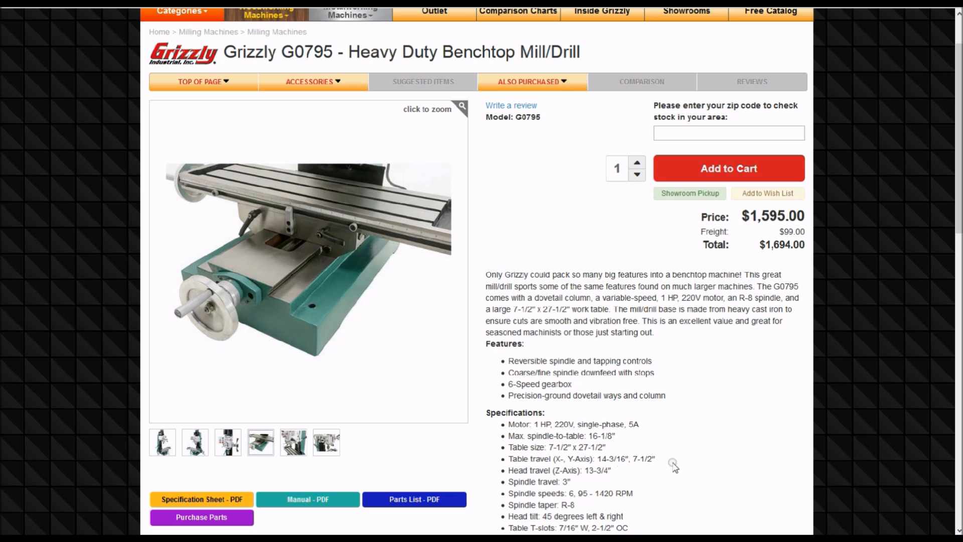
pyautogui.moveTo(619, 462)
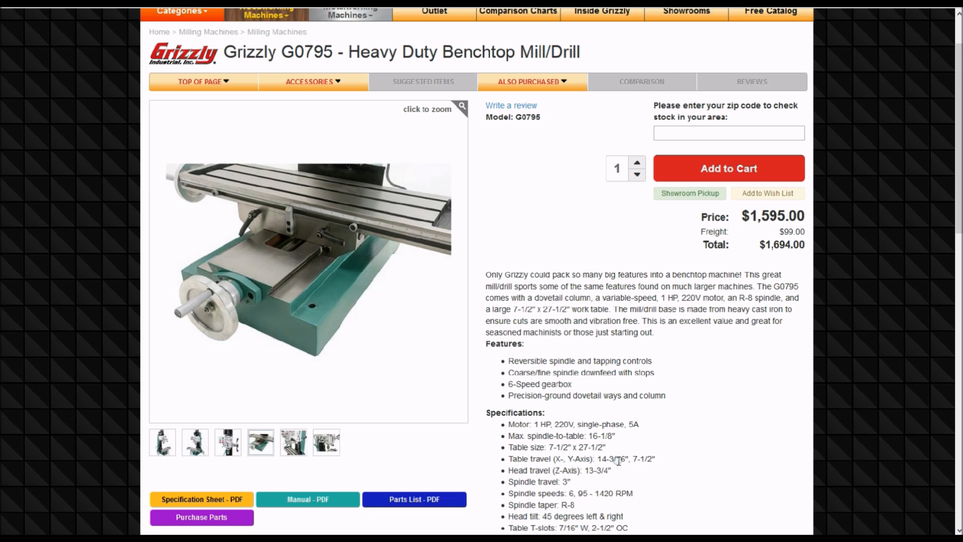
pyautogui.moveTo(645, 459)
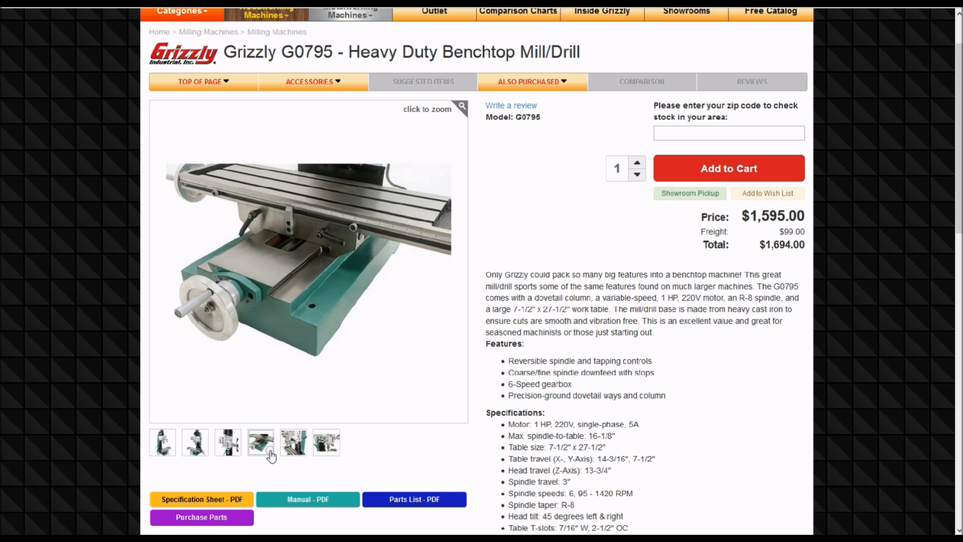
pyautogui.moveTo(807, 253)
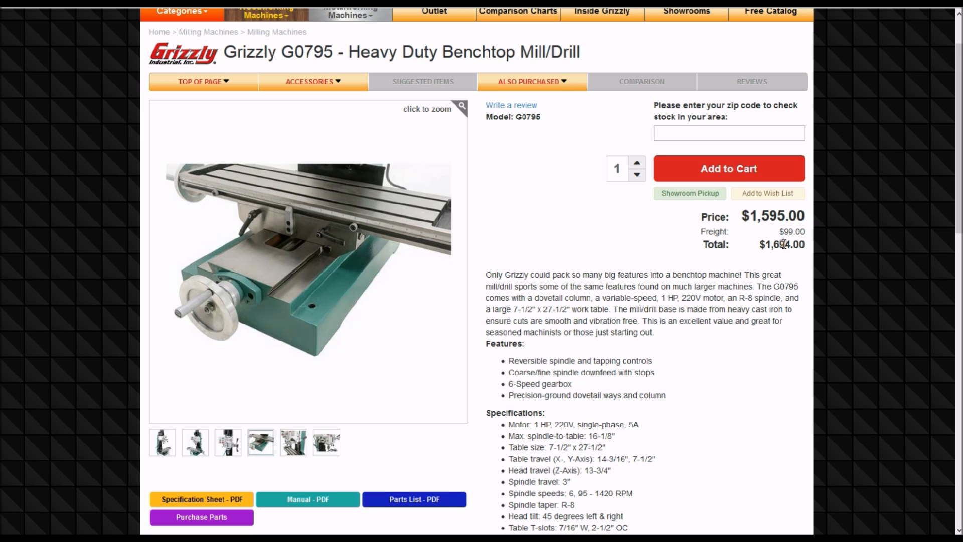
pyautogui.moveTo(734, 253)
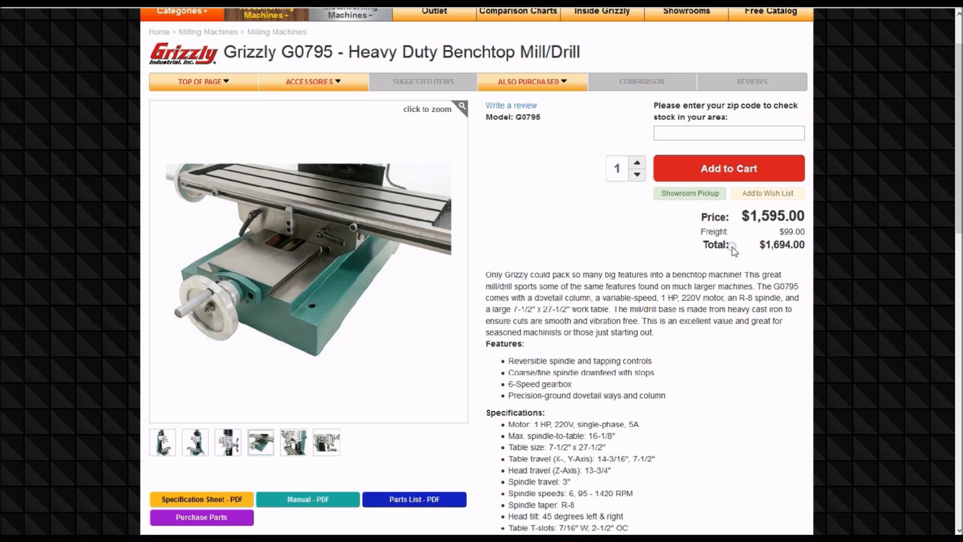
pyautogui.click(734, 247)
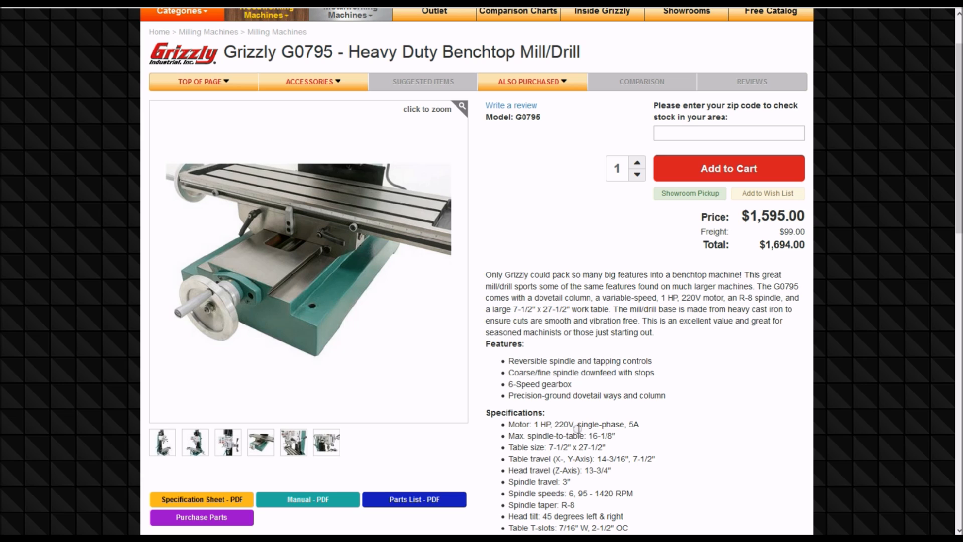
pyautogui.moveTo(694, 446)
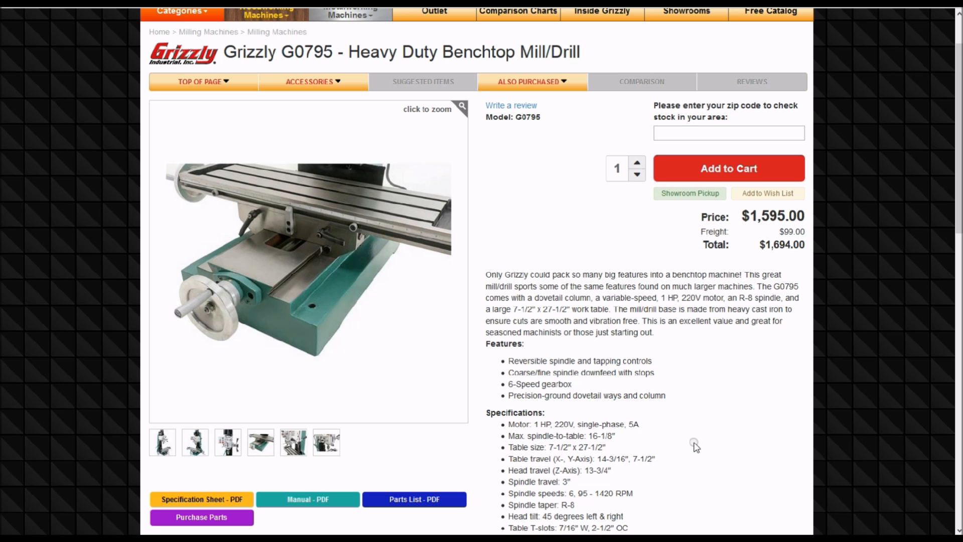
pyautogui.scroll(-3)
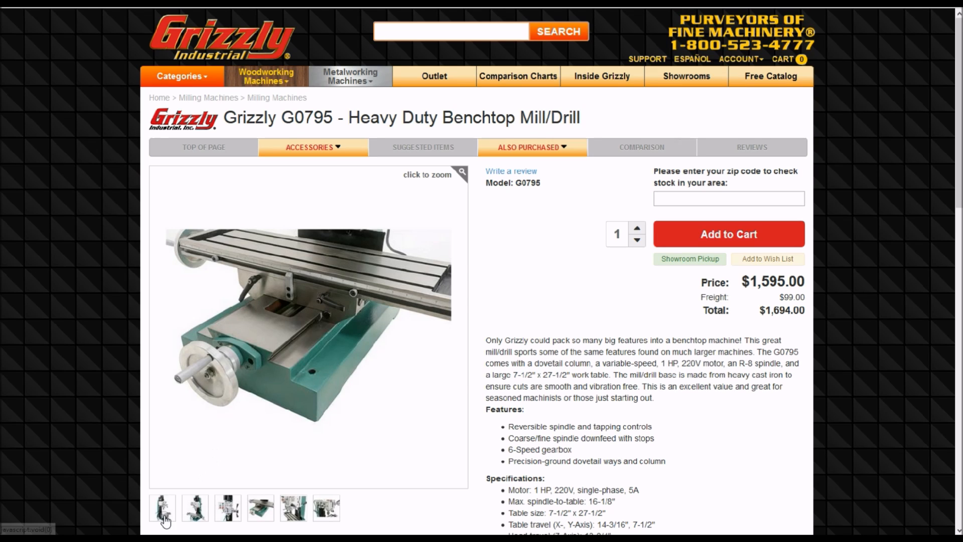
# Load the Bolton Tools ZX45 page at $1,699 and enlarge a gallery photo.
pyautogui.click(163, 510)
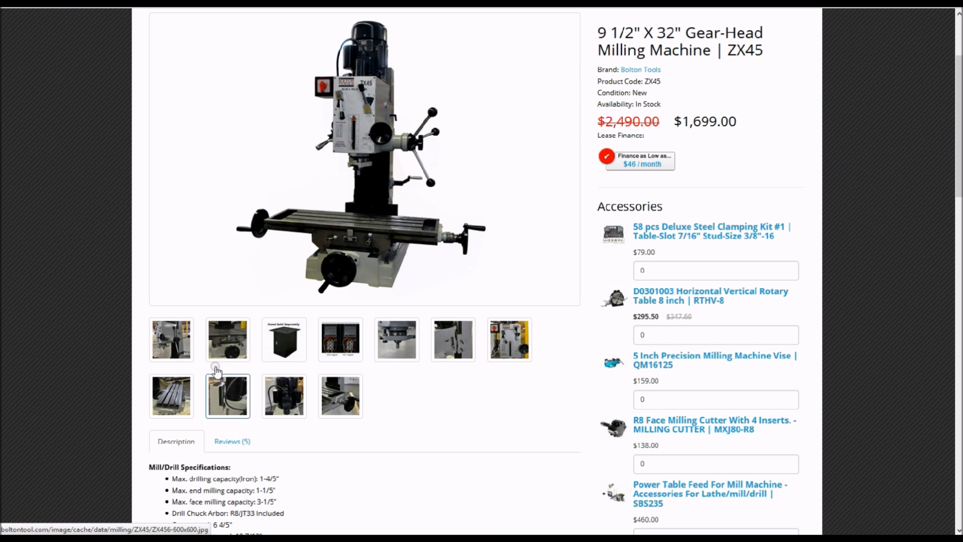
pyautogui.click(227, 340)
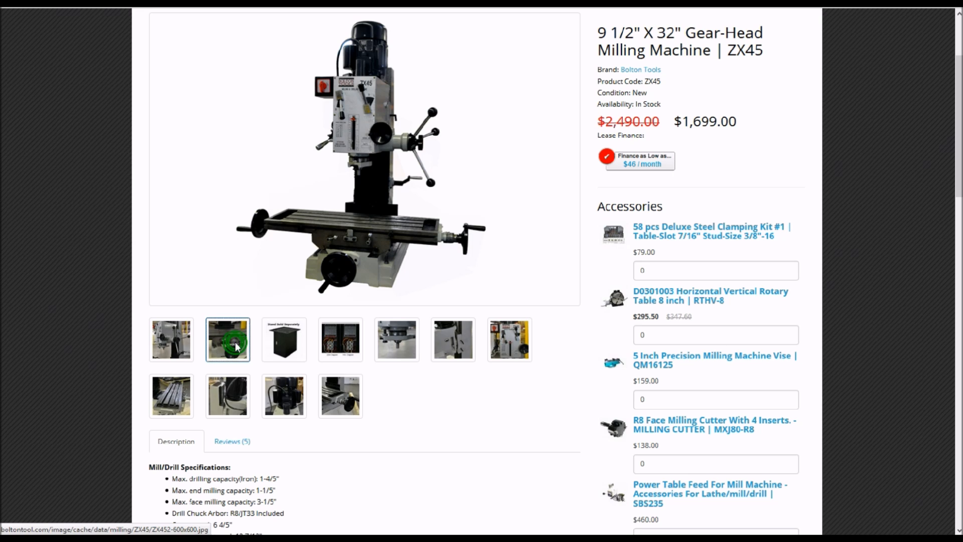
# Step backward through the enlarged ZX45 photos from 3 round to the spindle close-up, 6 of 12.
pyautogui.click(228, 339)
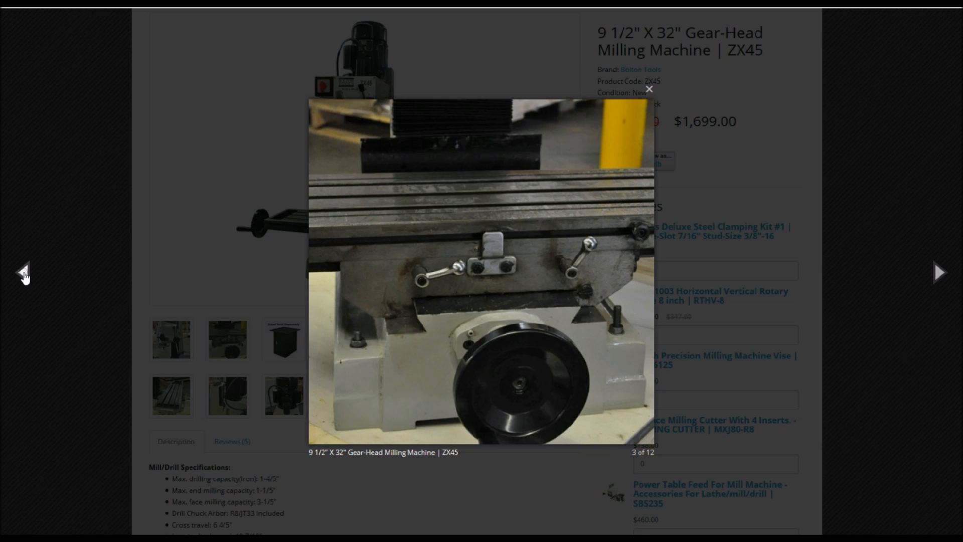
pyautogui.moveTo(21, 273)
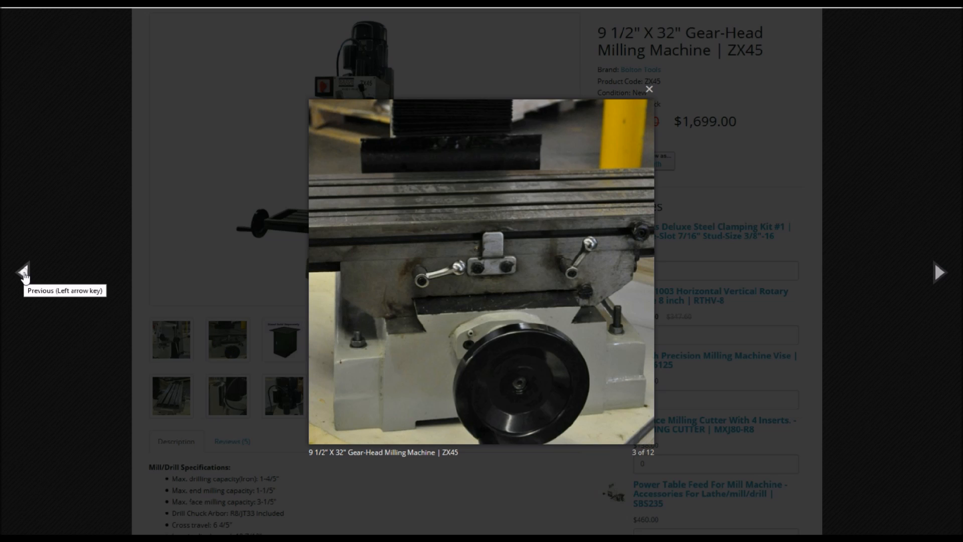
pyautogui.click(21, 273)
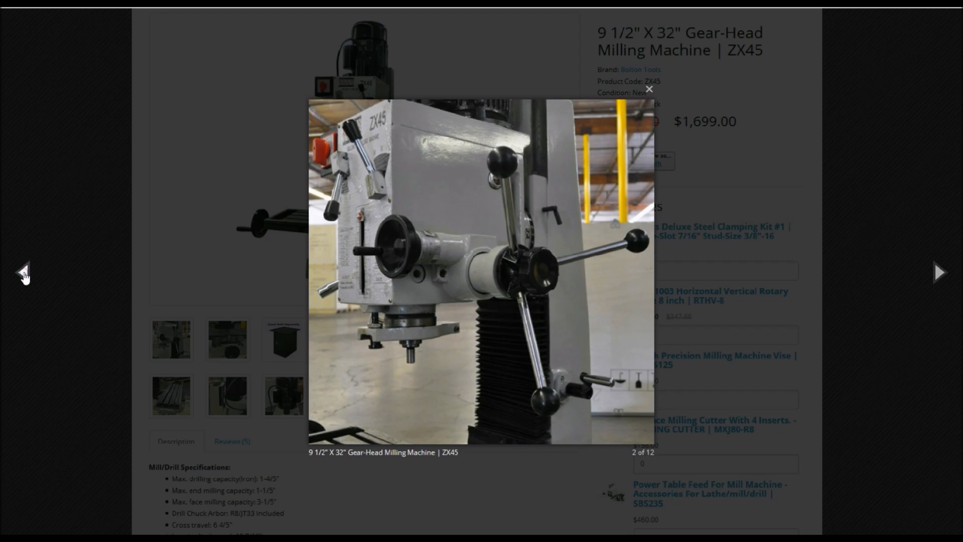
pyautogui.click(22, 273)
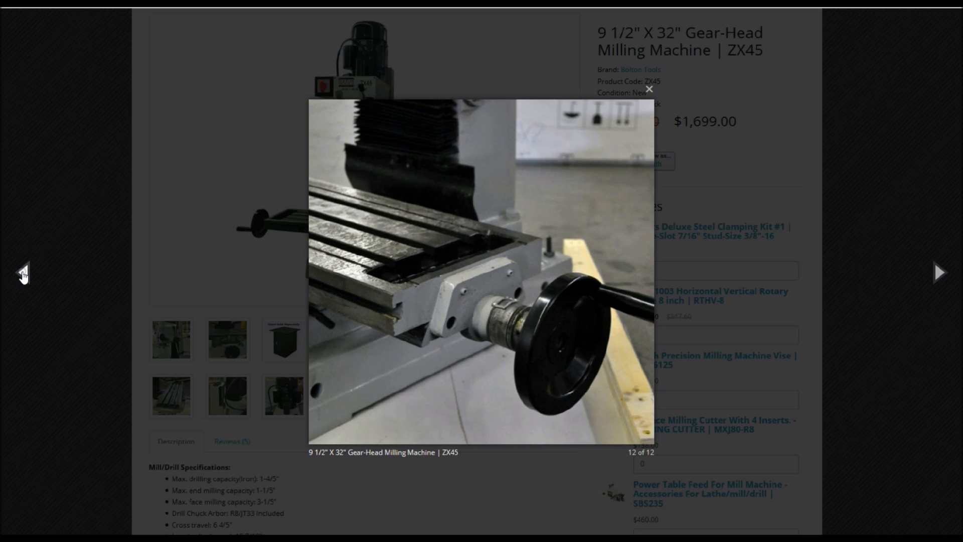
pyautogui.click(19, 274)
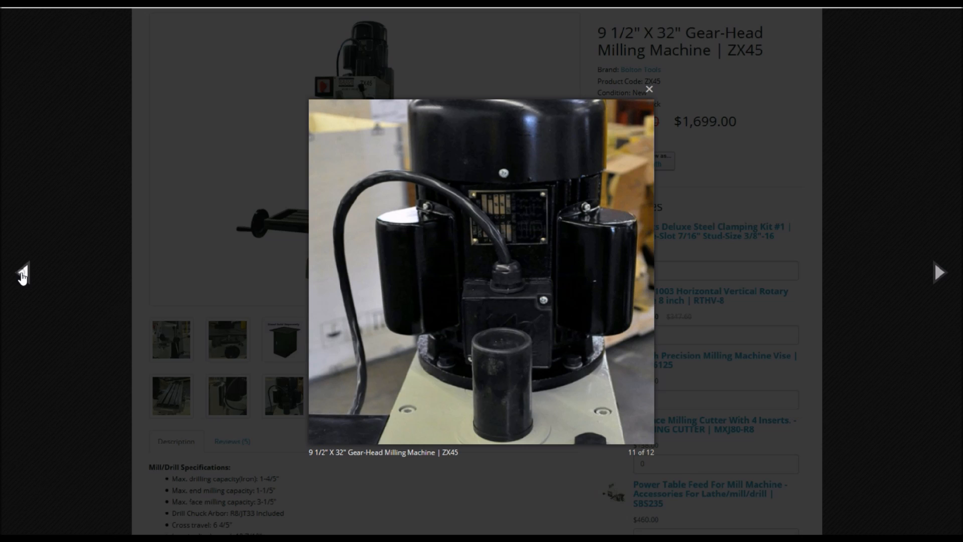
pyautogui.click(21, 273)
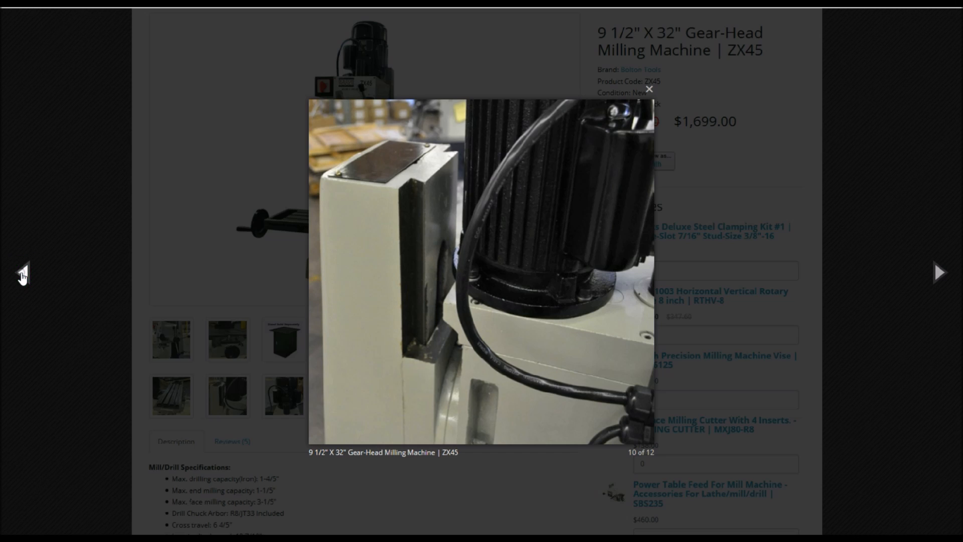
pyautogui.click(22, 271)
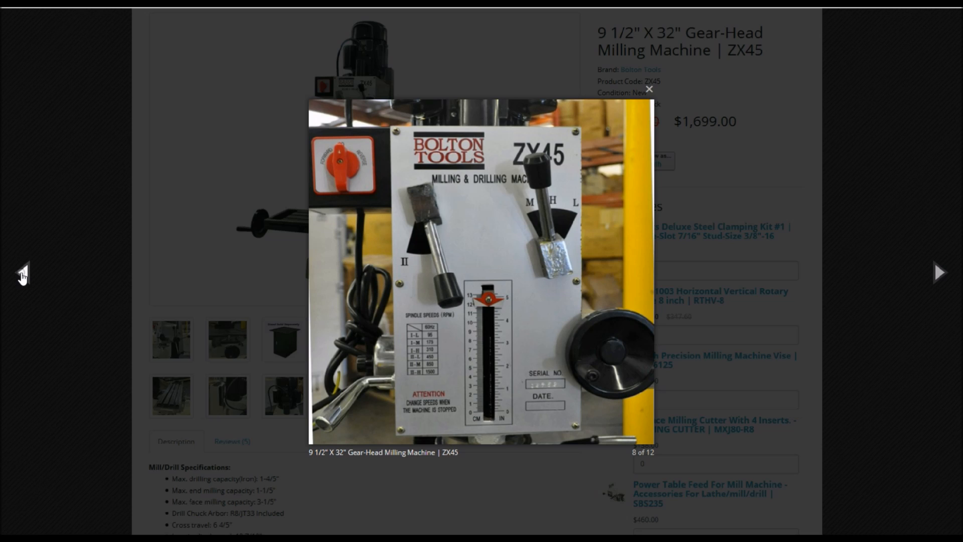
pyautogui.click(20, 272)
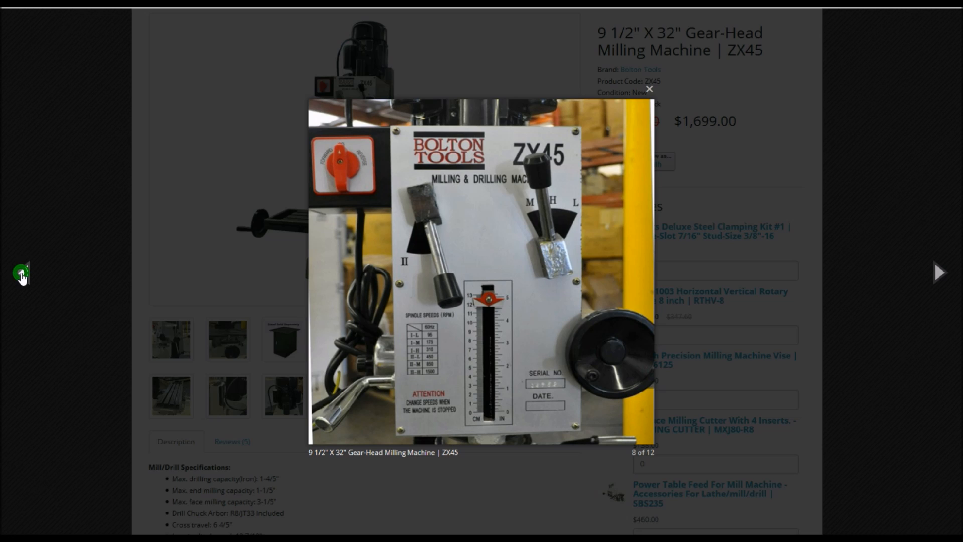
pyautogui.click(19, 271)
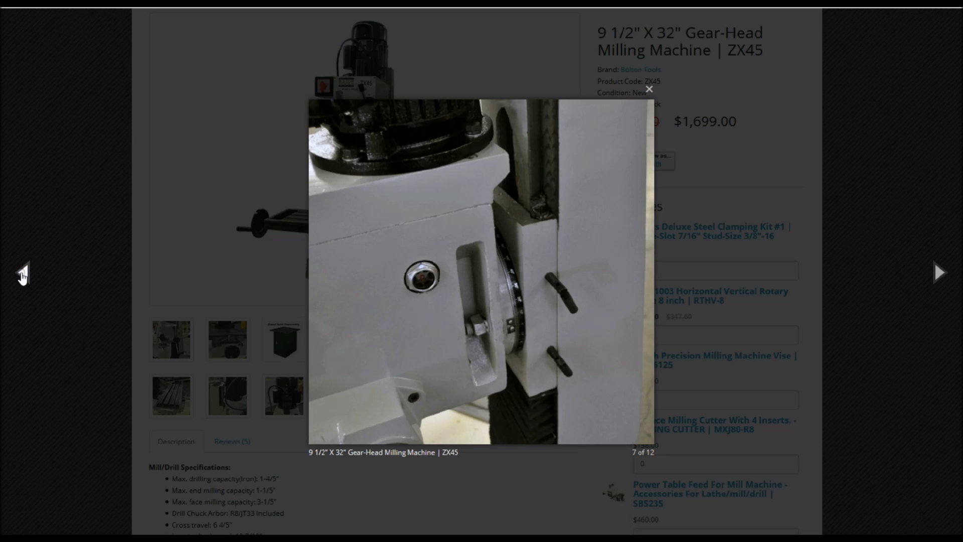
pyautogui.click(22, 273)
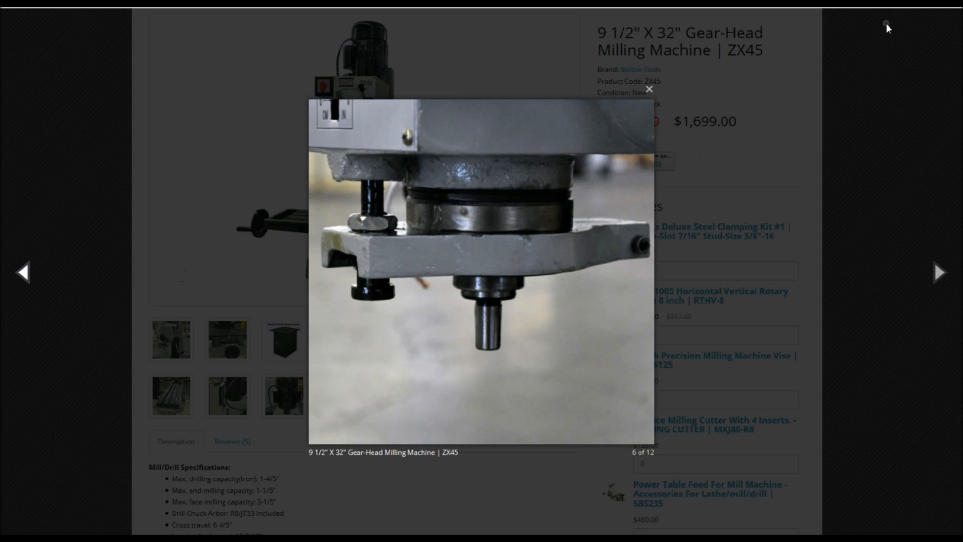
pyautogui.moveTo(909, 268)
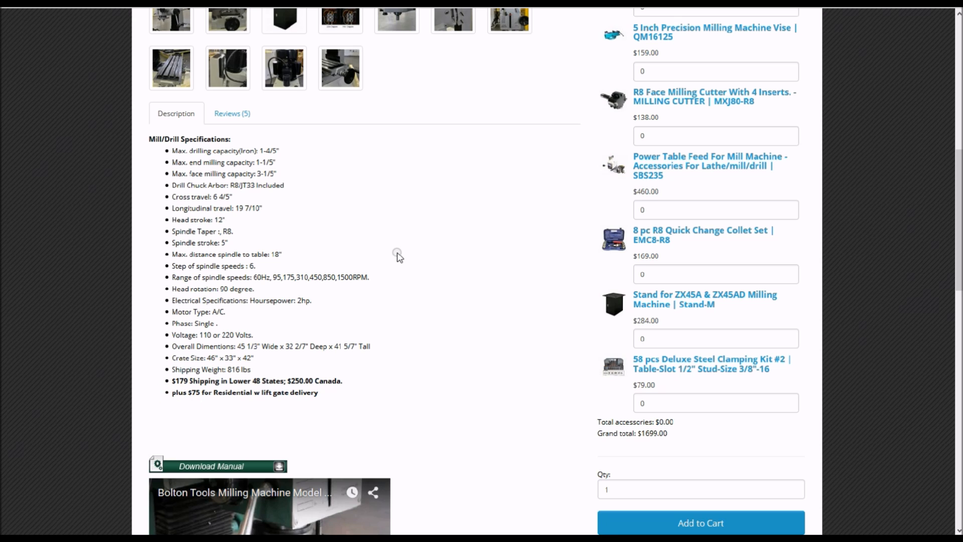
pyautogui.moveTo(406, 250)
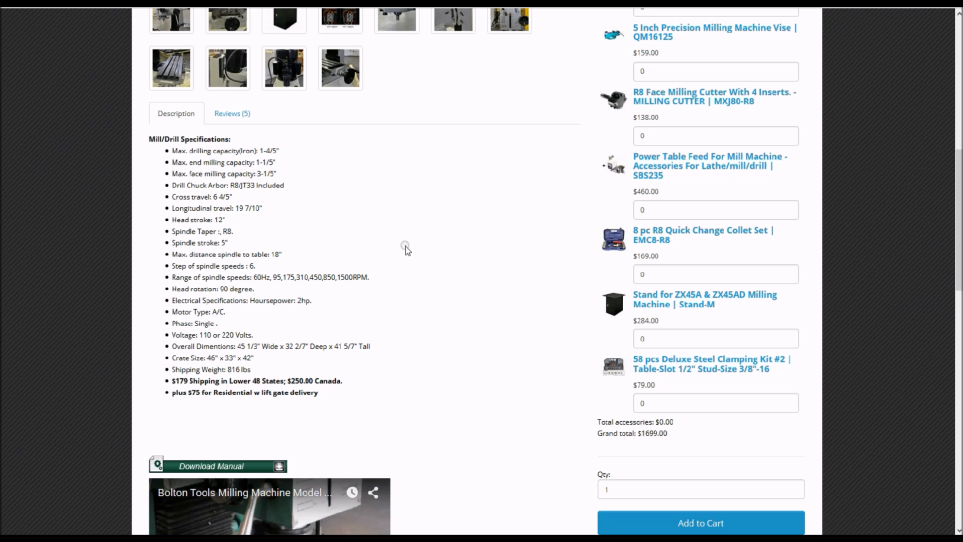
pyautogui.moveTo(349, 307)
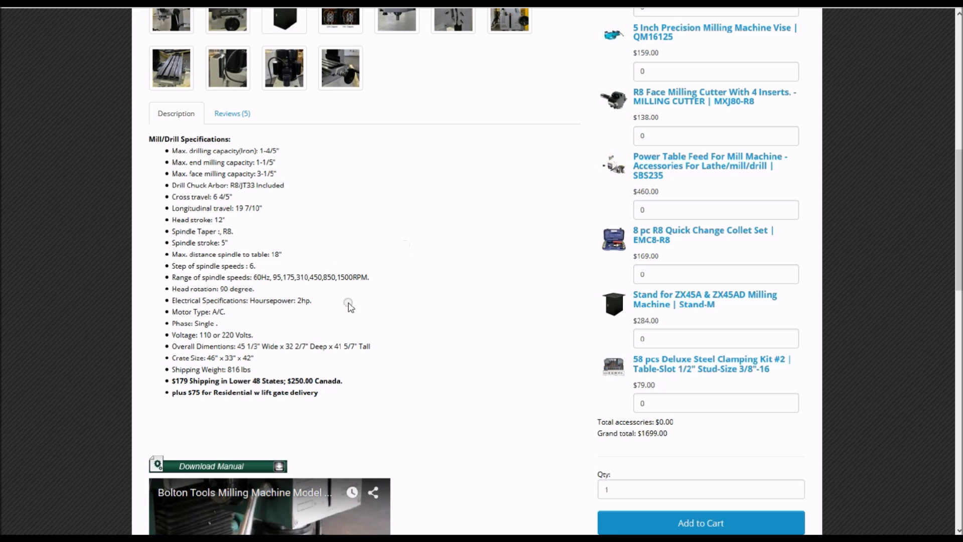
pyautogui.moveTo(353, 302)
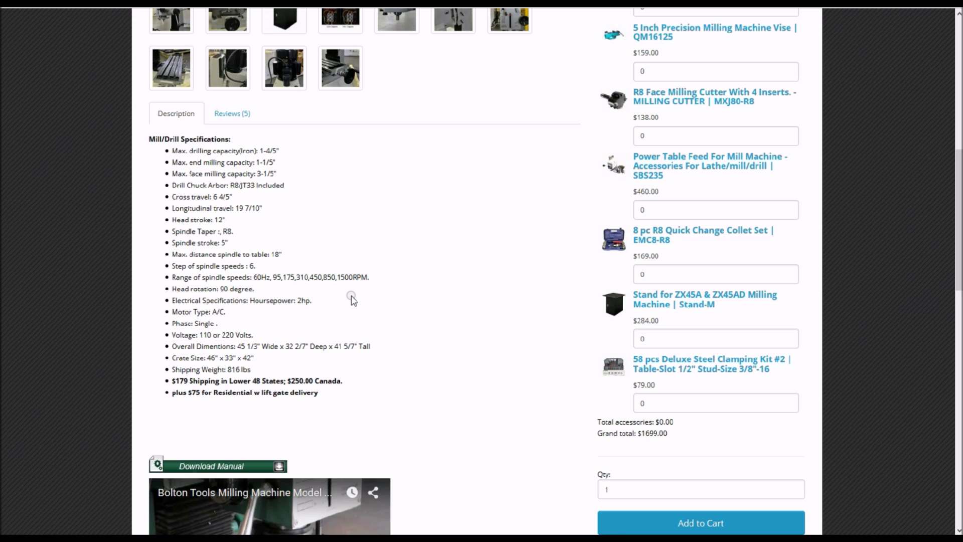
pyautogui.moveTo(339, 288)
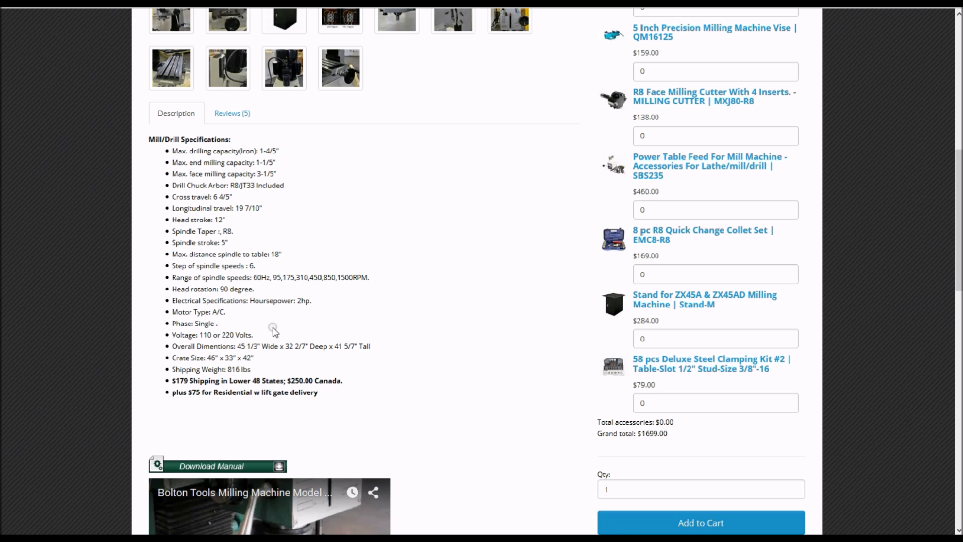
pyautogui.moveTo(283, 326)
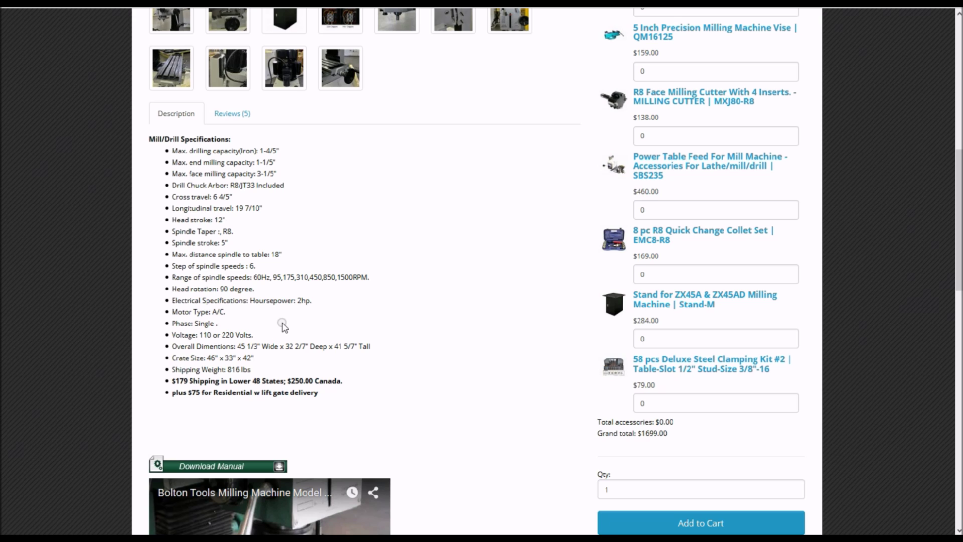
pyautogui.moveTo(396, 327)
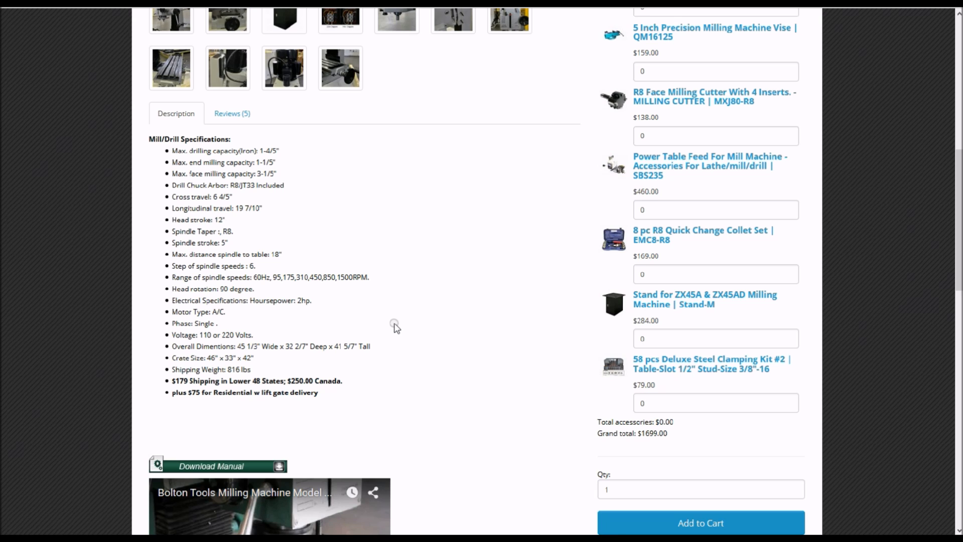
pyautogui.moveTo(300, 276)
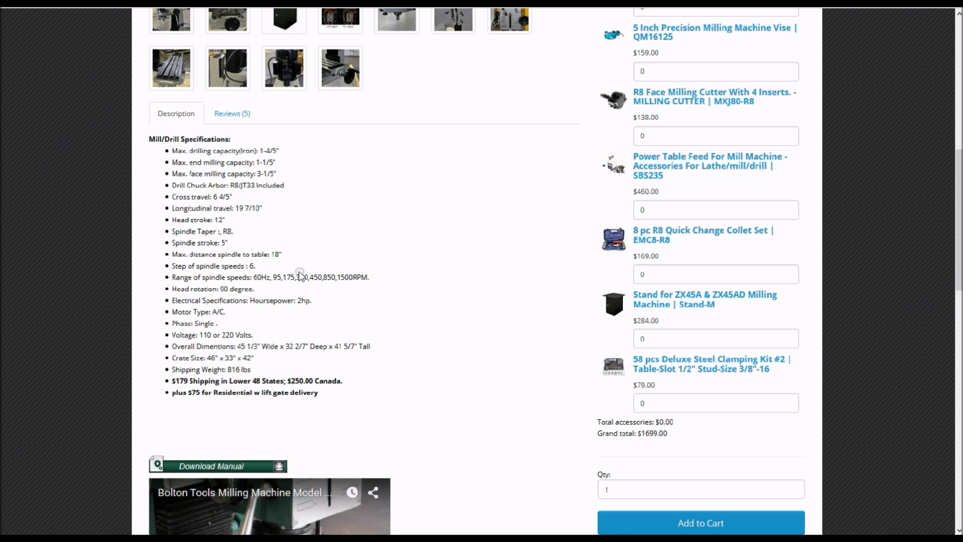
pyautogui.moveTo(164, 203)
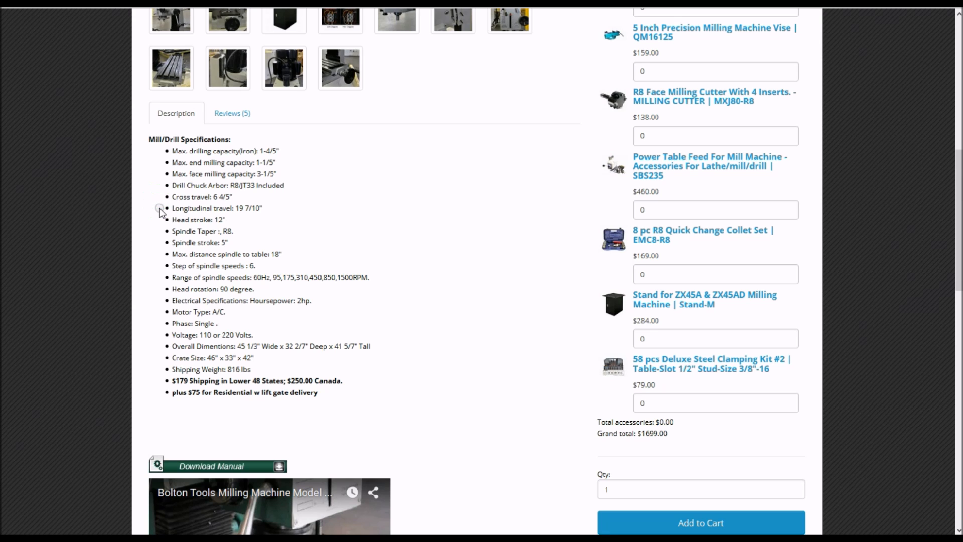
# Show the ZX45 Description specifications, including its 816 lb shipping weight.
pyautogui.click(159, 209)
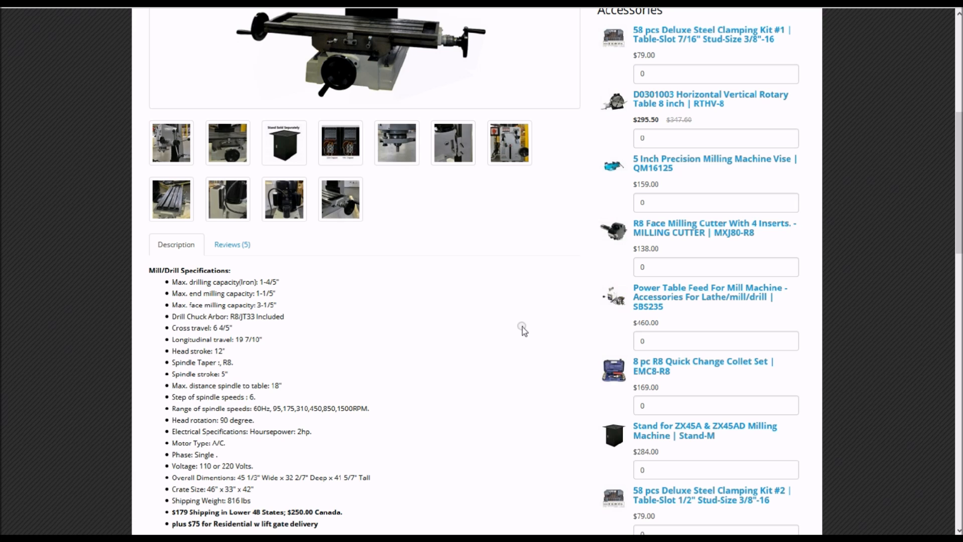
pyautogui.moveTo(467, 314)
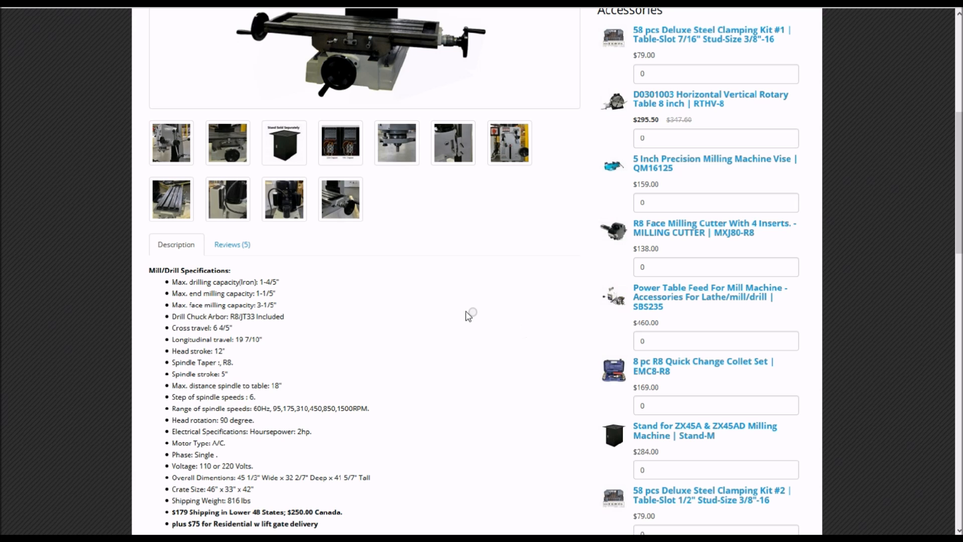
pyautogui.moveTo(448, 245)
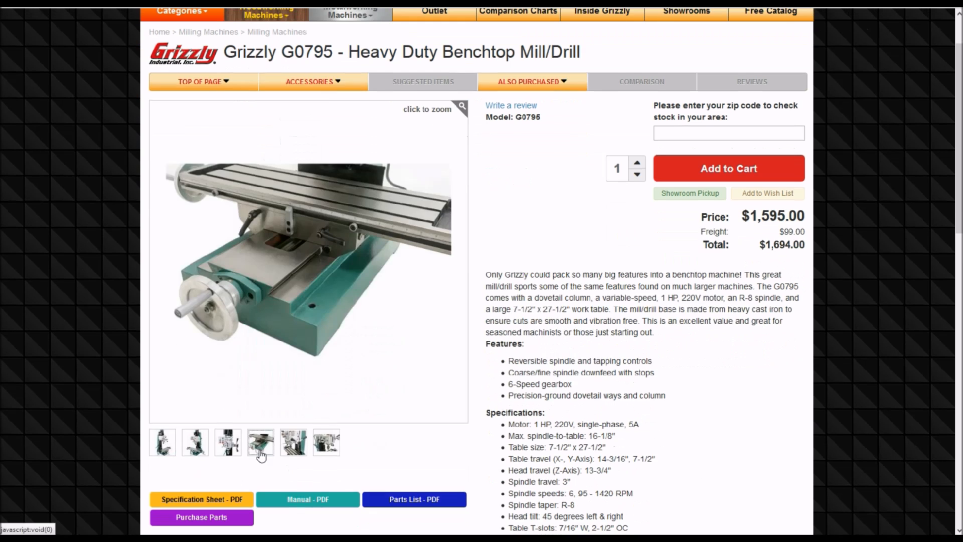
# View another G0795 photo, then return to the ZX45 gallery at photo 3 of 12.
pyautogui.click(260, 444)
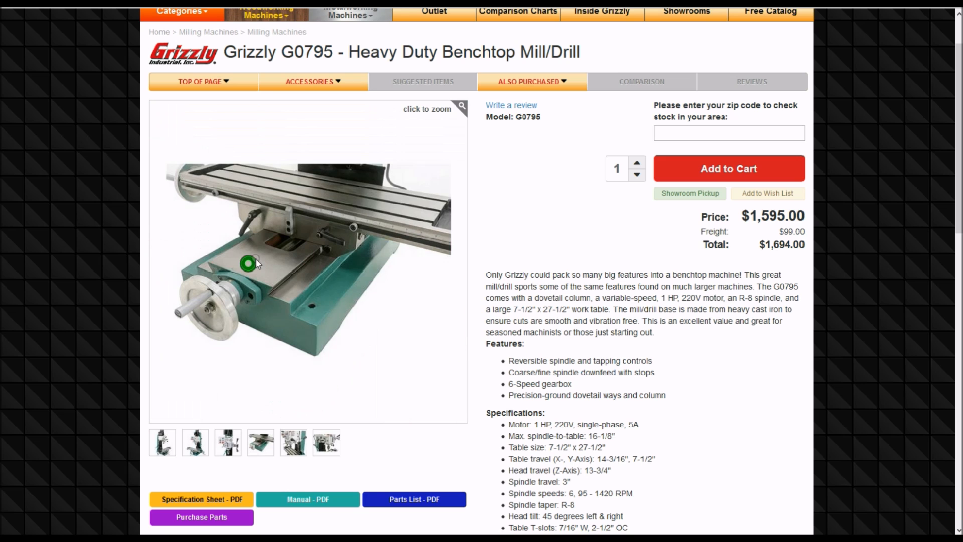
pyautogui.scroll(-3)
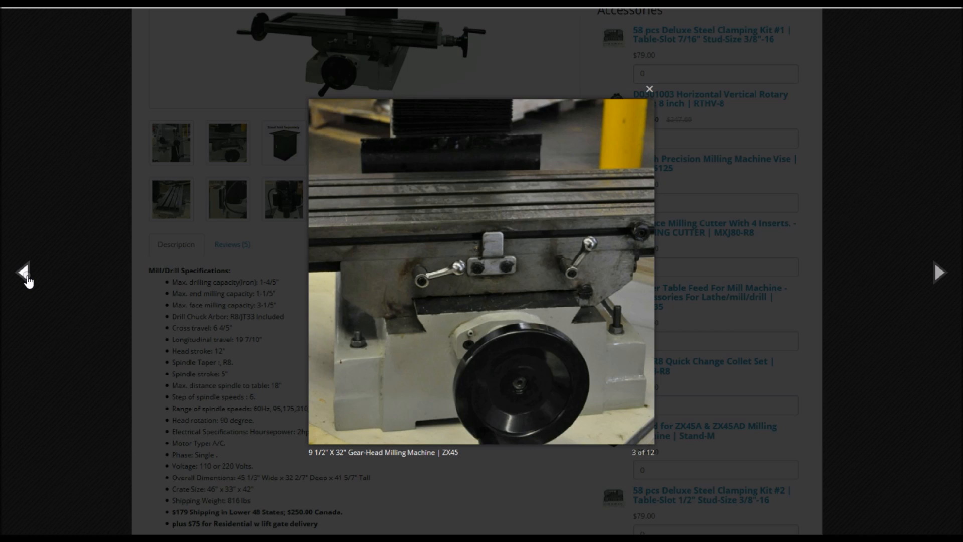
# Step back through the ZX45 photos to the rear motor close-up, 11 of 12, then switch to the PM-727M eBay listing.
pyautogui.click(24, 271)
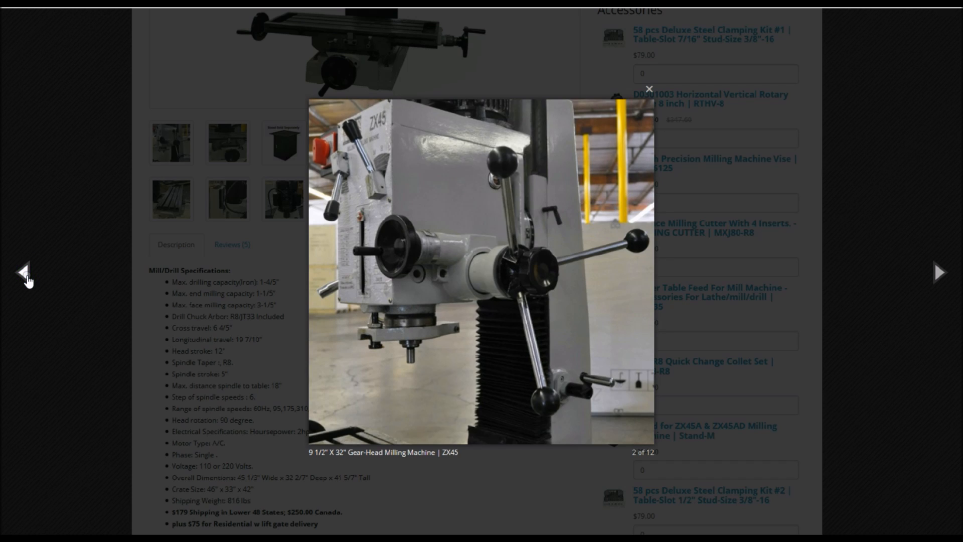
pyautogui.click(22, 271)
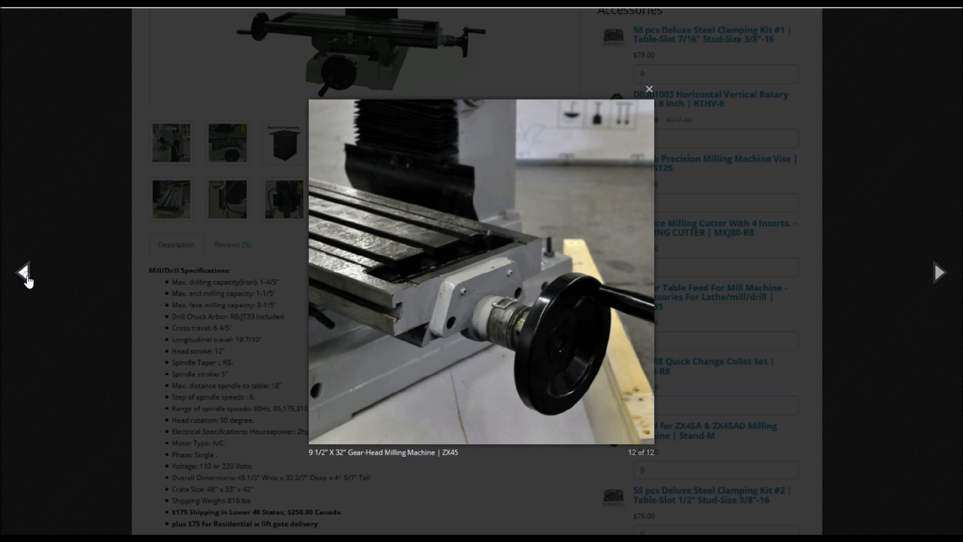
pyautogui.click(24, 275)
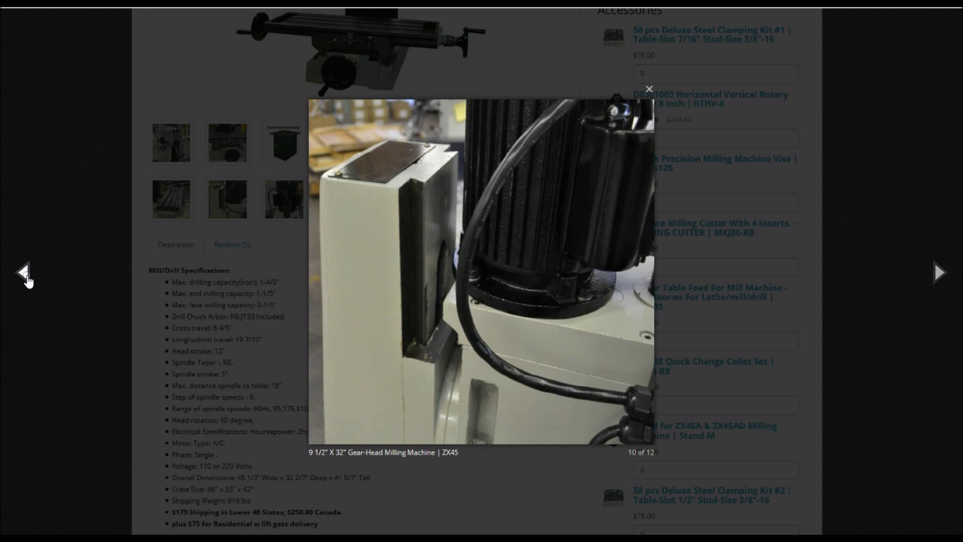
pyautogui.click(22, 273)
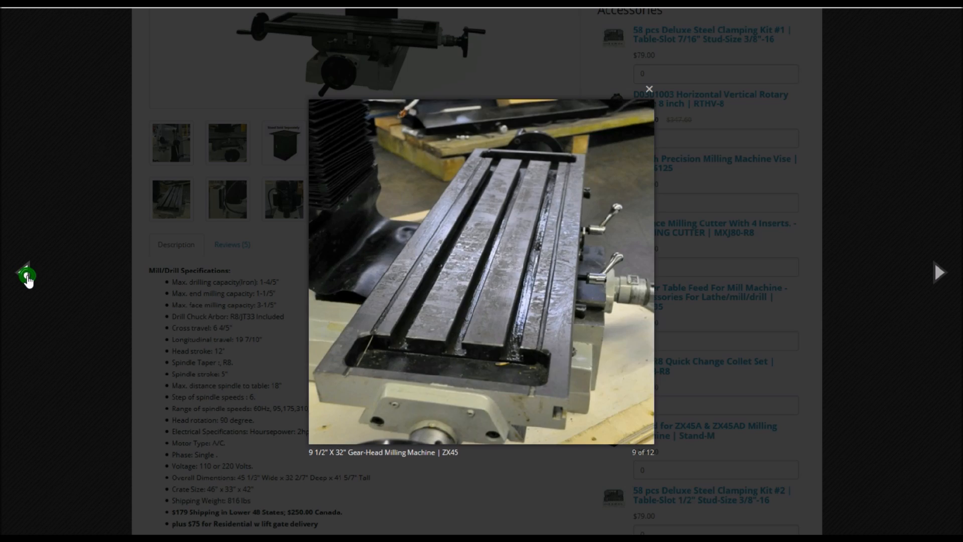
pyautogui.click(22, 271)
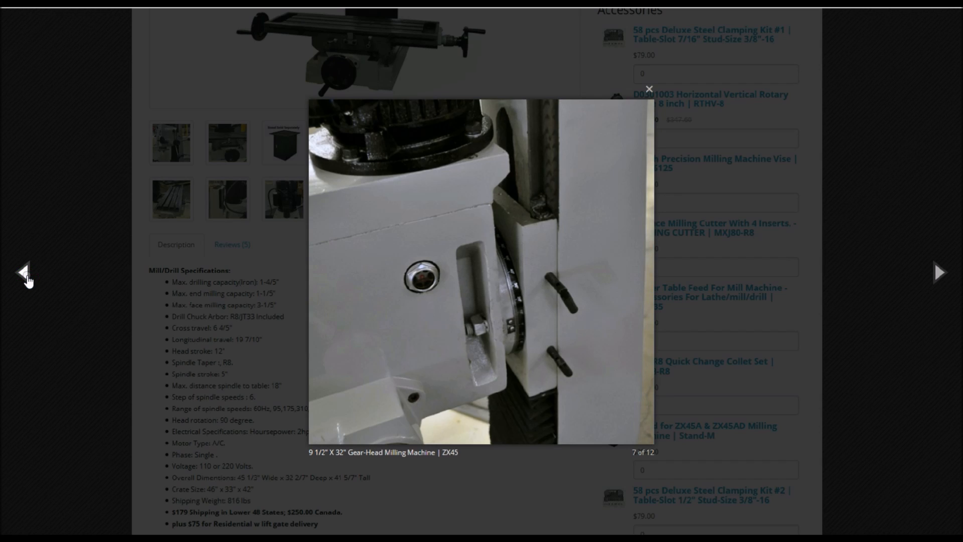
pyautogui.moveTo(22, 272)
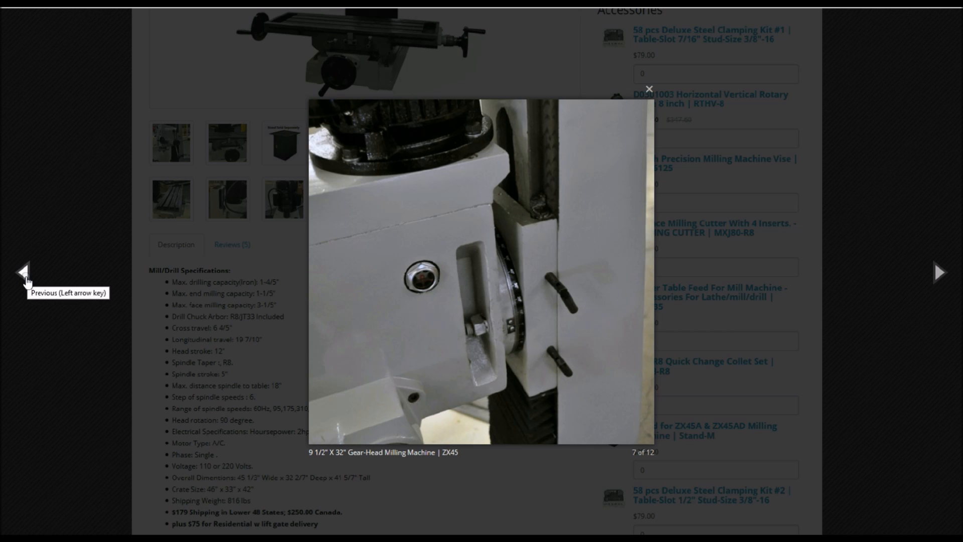
pyautogui.click(21, 277)
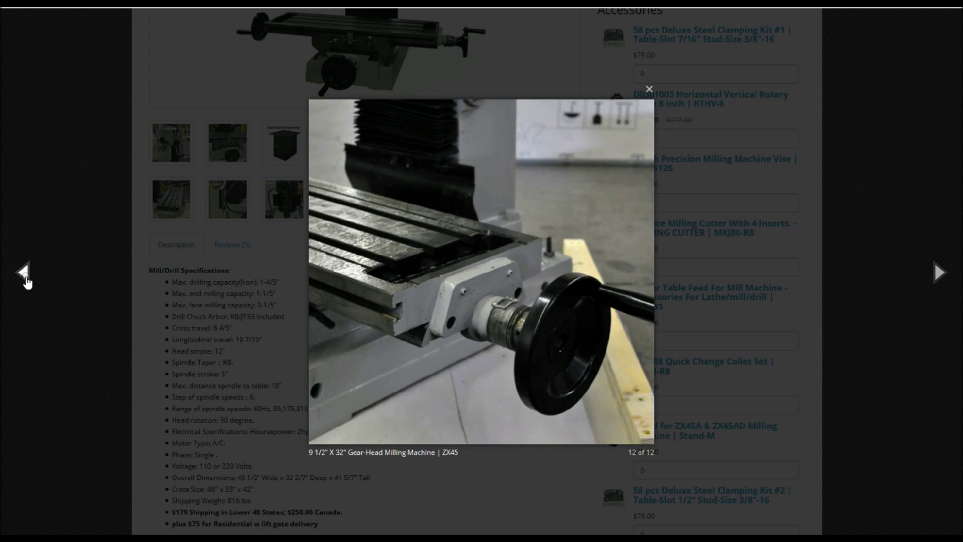
pyautogui.click(22, 273)
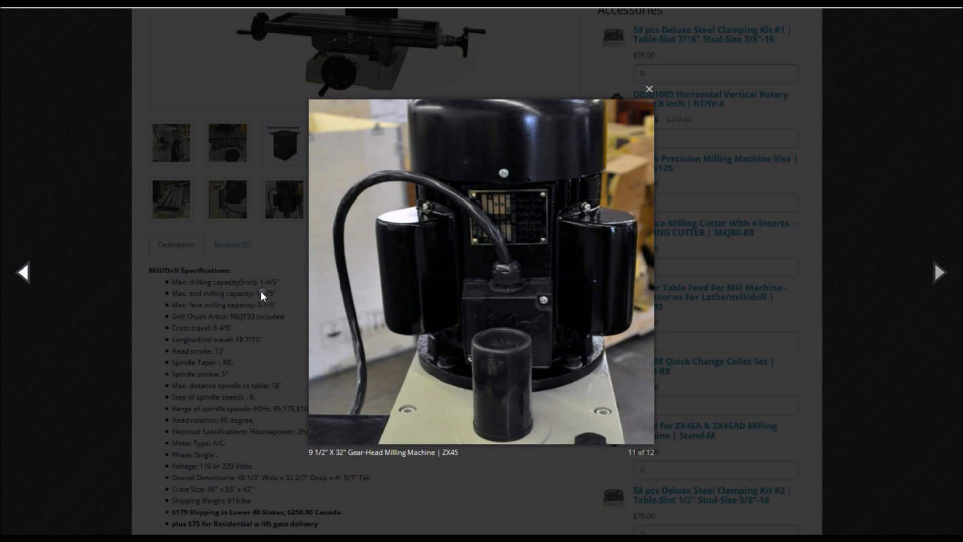
pyautogui.moveTo(767, 44)
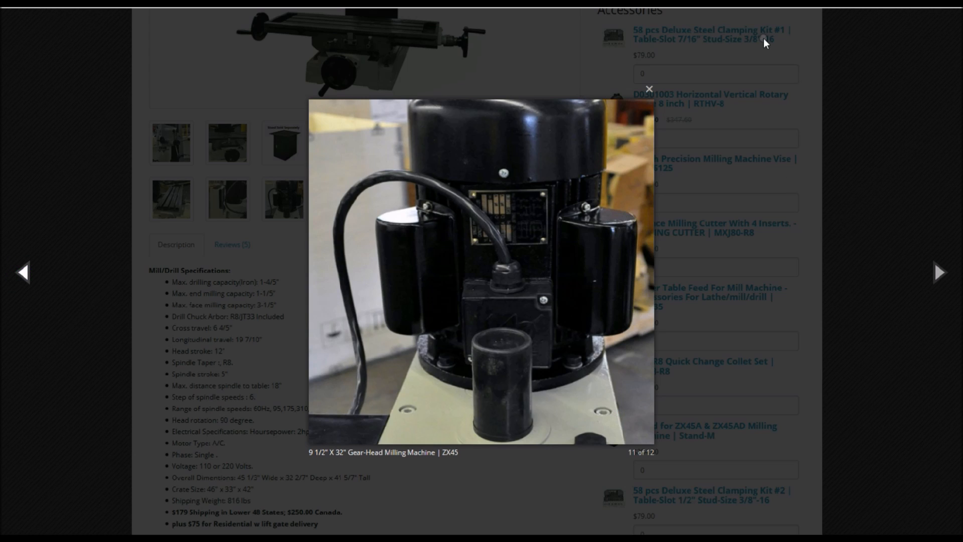
pyautogui.click(648, 88)
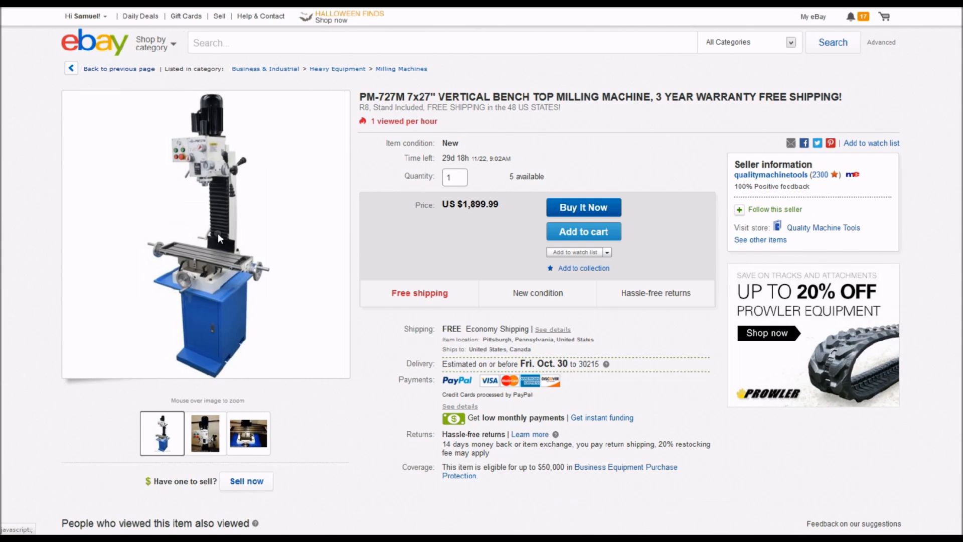
# Enlarge the PM-727M eBay listing's main photo and close it again.
pyautogui.click(220, 239)
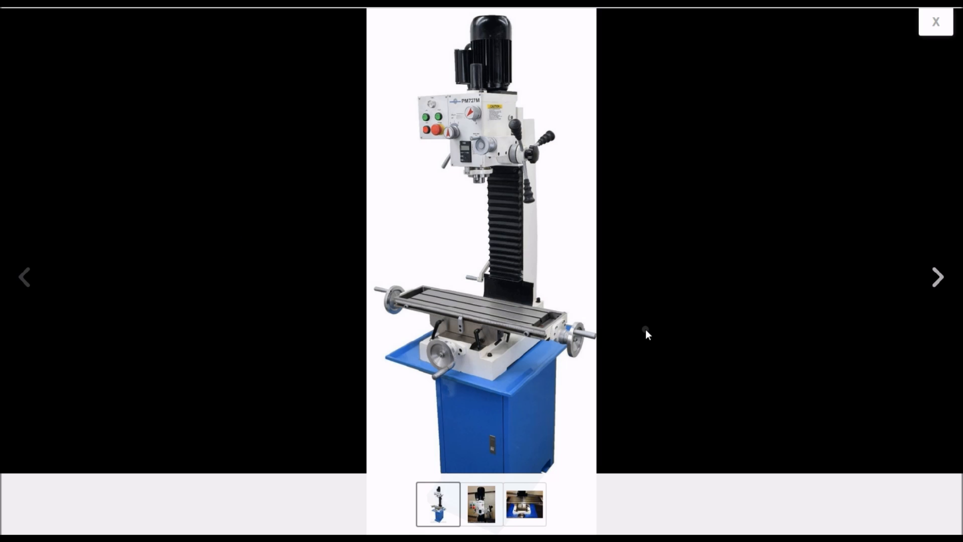
pyautogui.moveTo(307, 173)
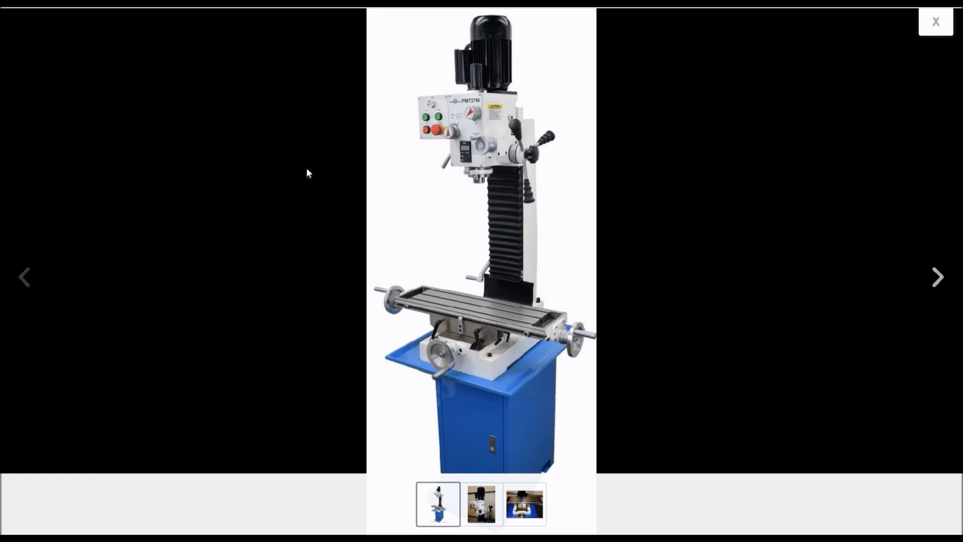
pyautogui.click(936, 21)
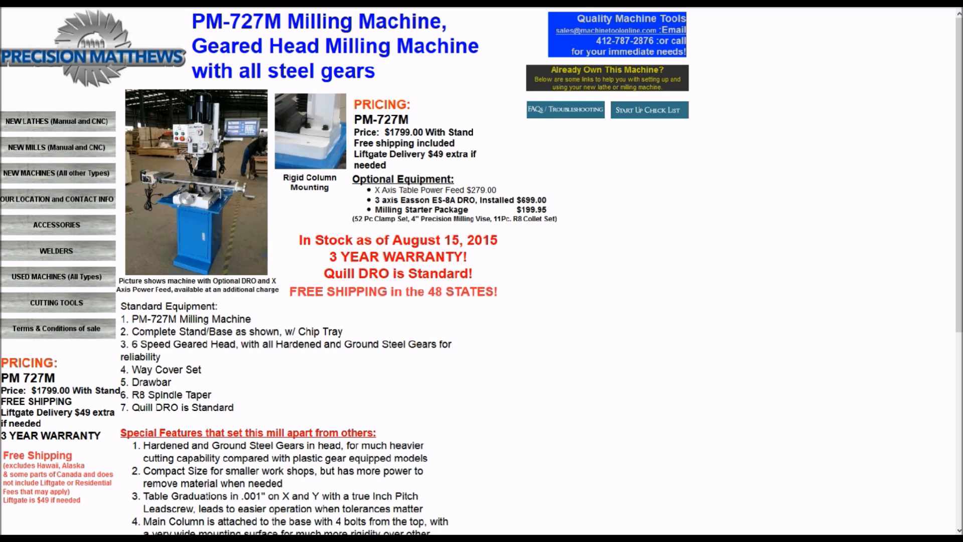
# Bring the PM-727M Main Specifications list, including 575 lb net weight with base, into view.
pyautogui.click(191, 182)
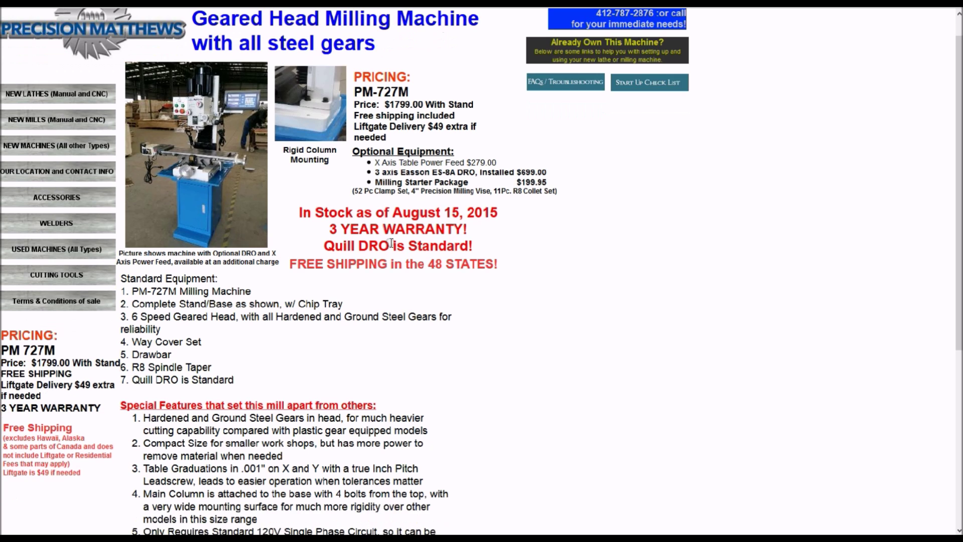
pyautogui.scroll(-3)
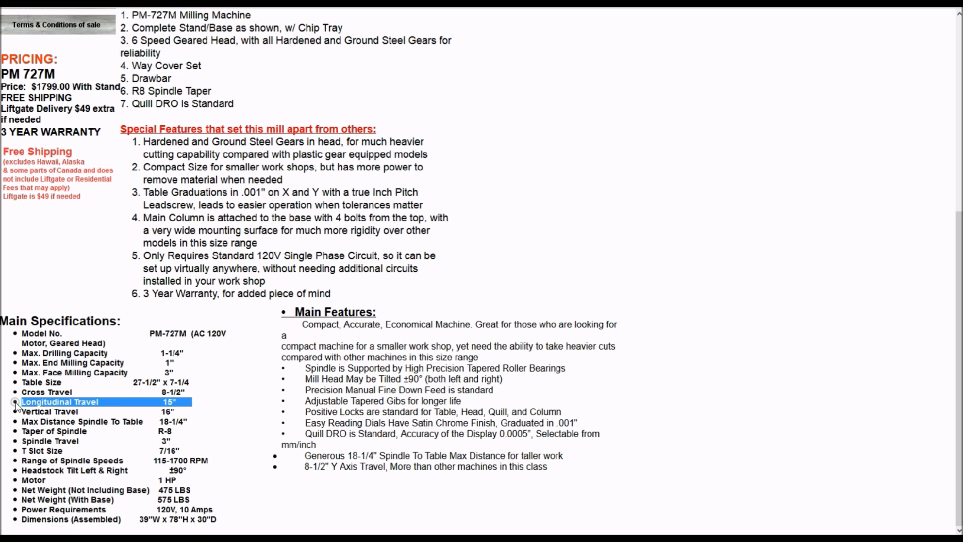
pyautogui.click(734, 124)
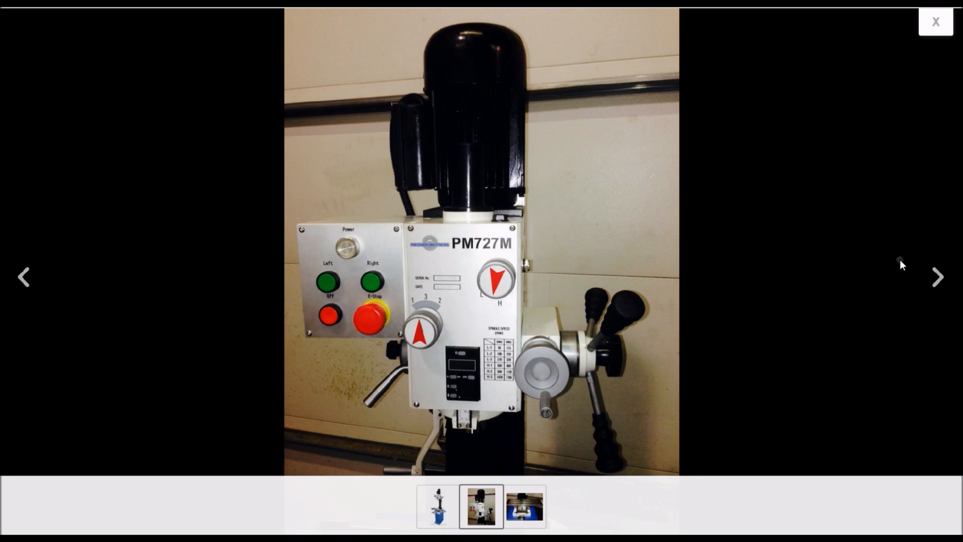
# Advance to the next eBay listing photo showing the PM727M head and control panel.
pyautogui.click(935, 19)
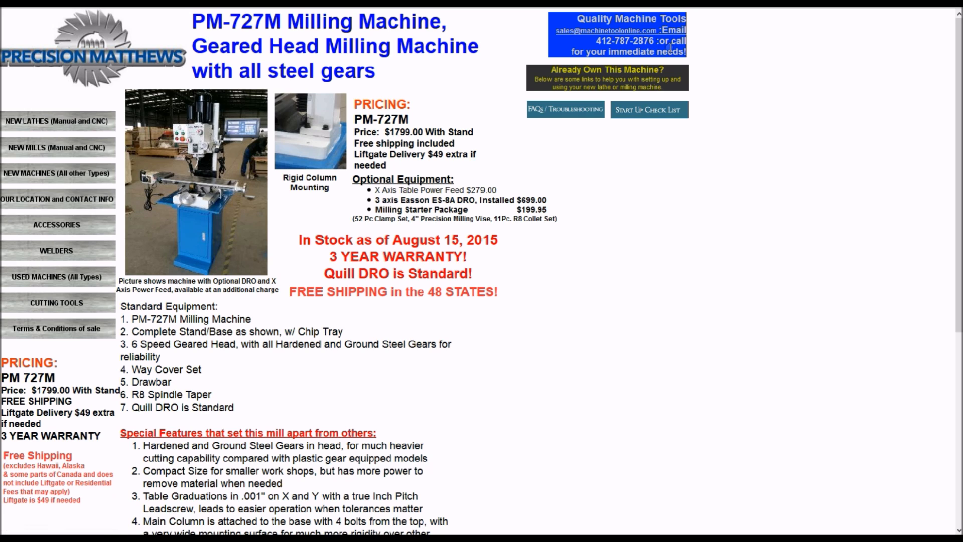
pyautogui.moveTo(705, 44)
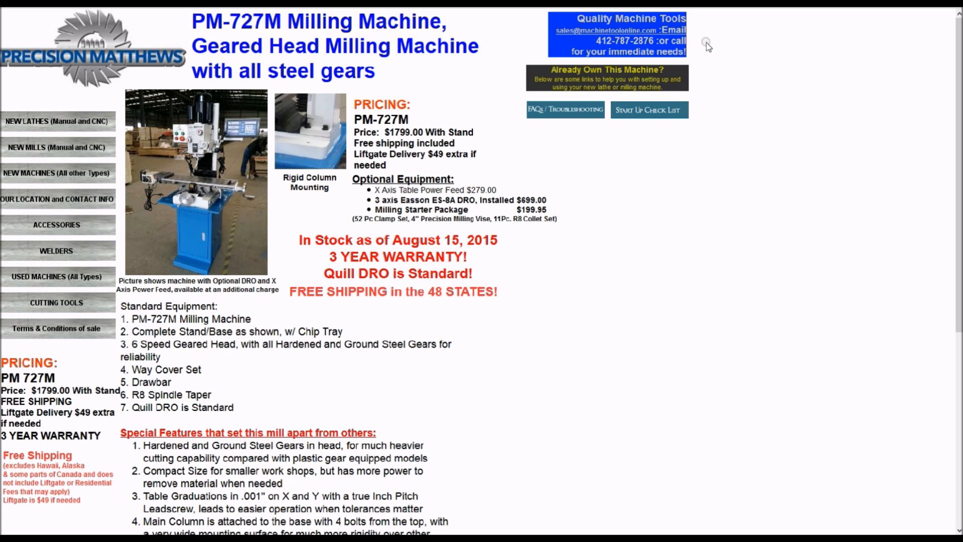
pyautogui.moveTo(706, 46)
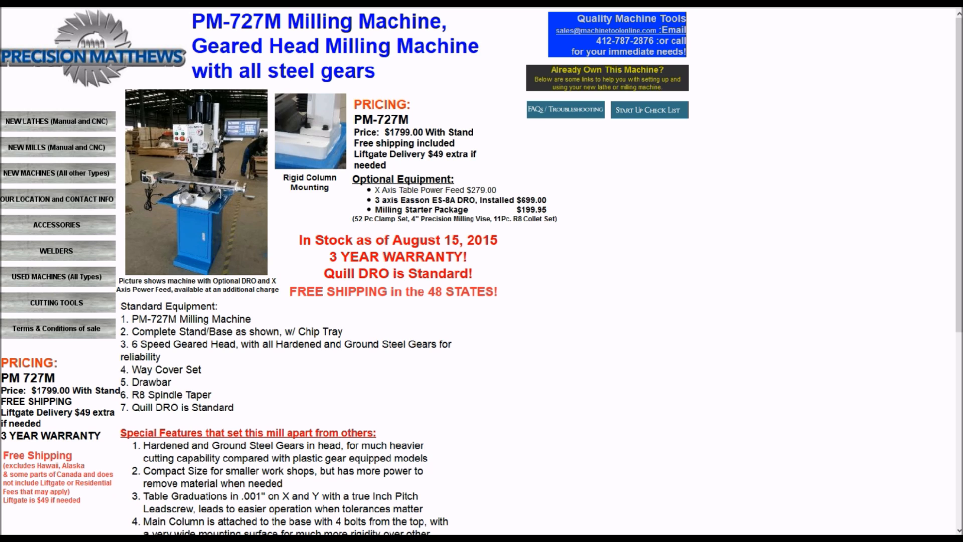
# Enlarge the PM-727M product photo showing the mill head and control panel close-up.
pyautogui.click(192, 189)
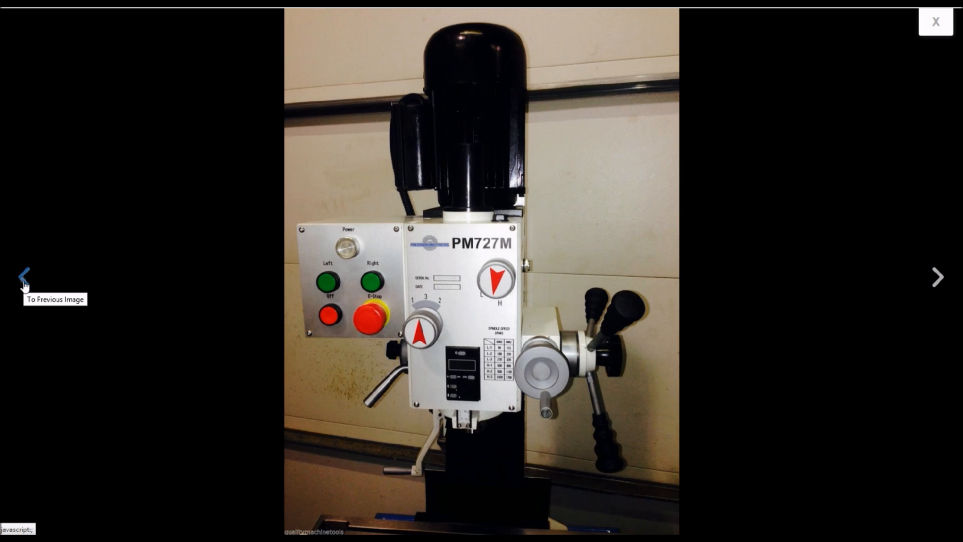
pyautogui.moveTo(20, 289)
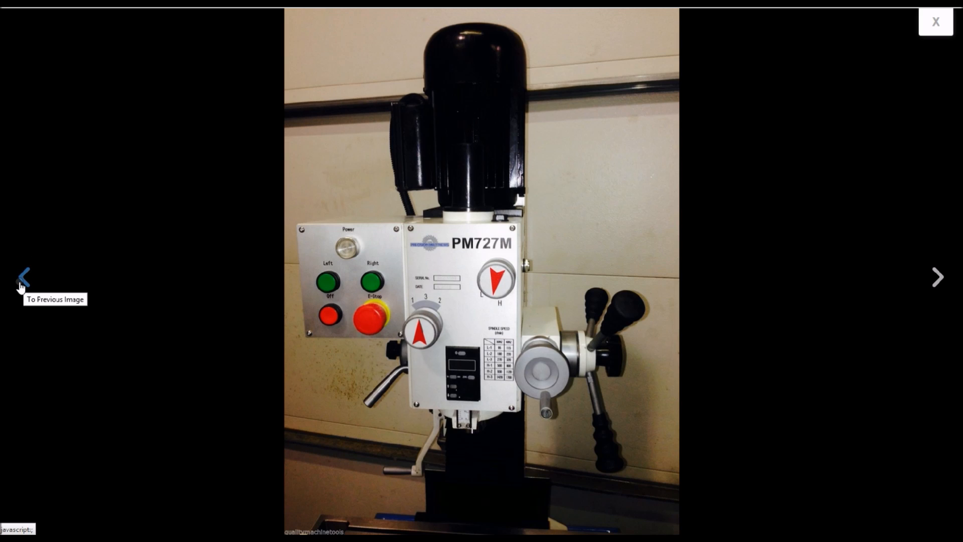